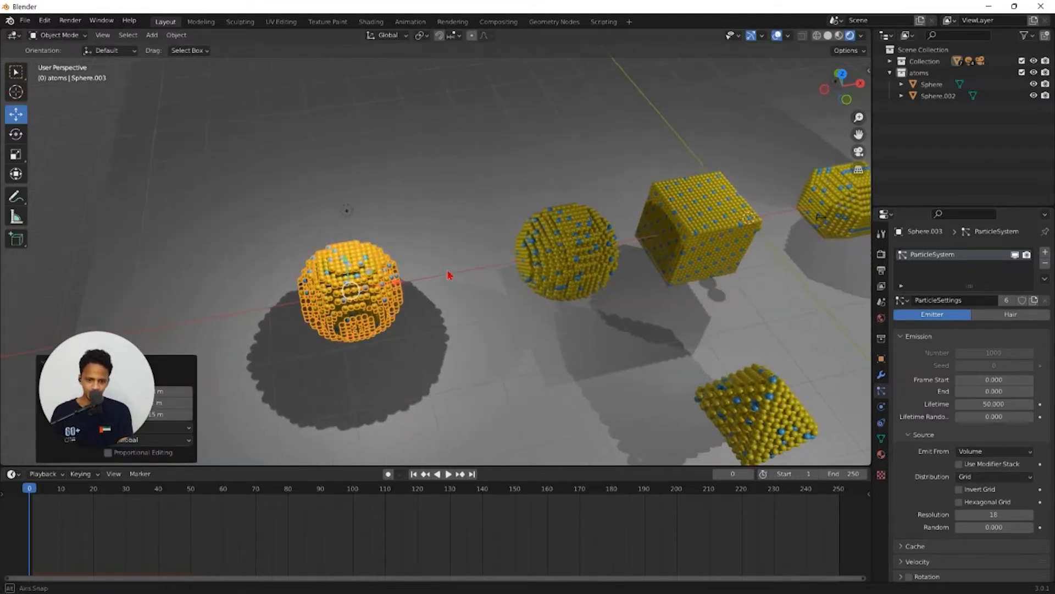
# Edit Sphere.003's mesh in see-through wireframe, viewed from the front and zoomed in.
pyautogui.press('Tab')
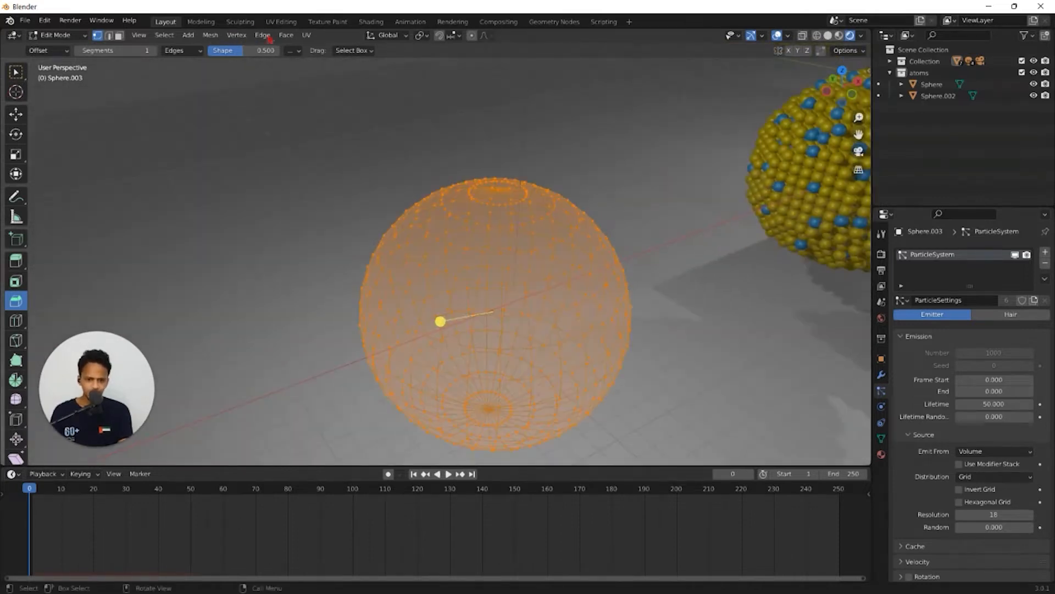
pyautogui.click(139, 35)
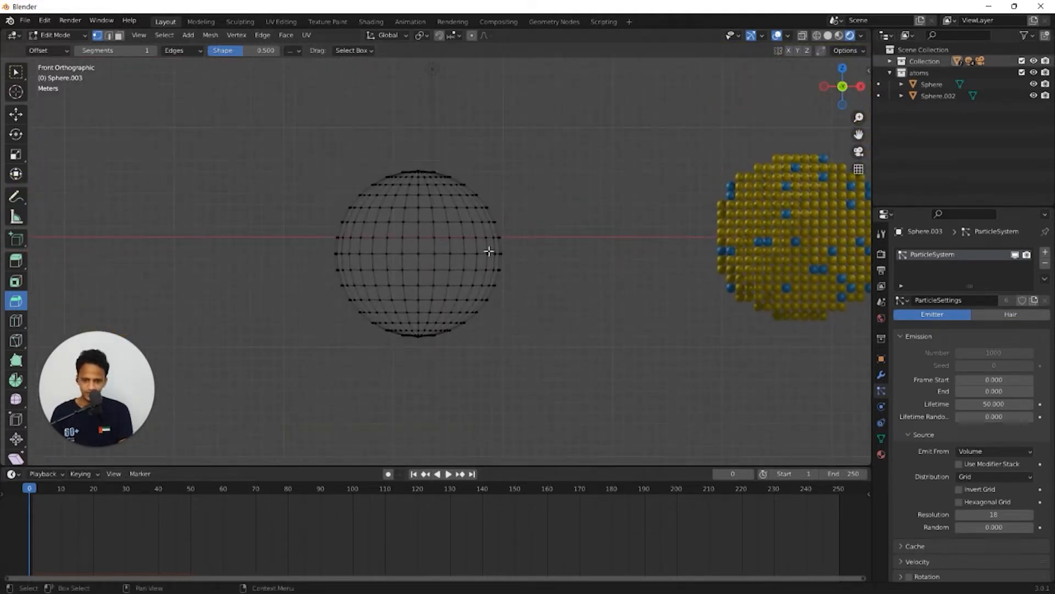
pyautogui.scroll(3)
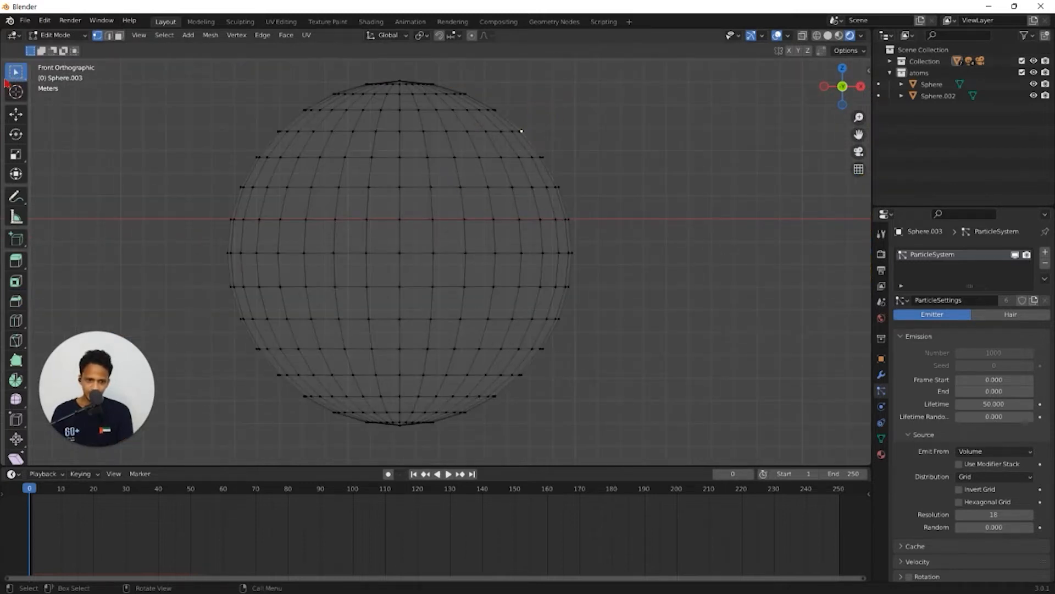
pyautogui.moveTo(400, 67)
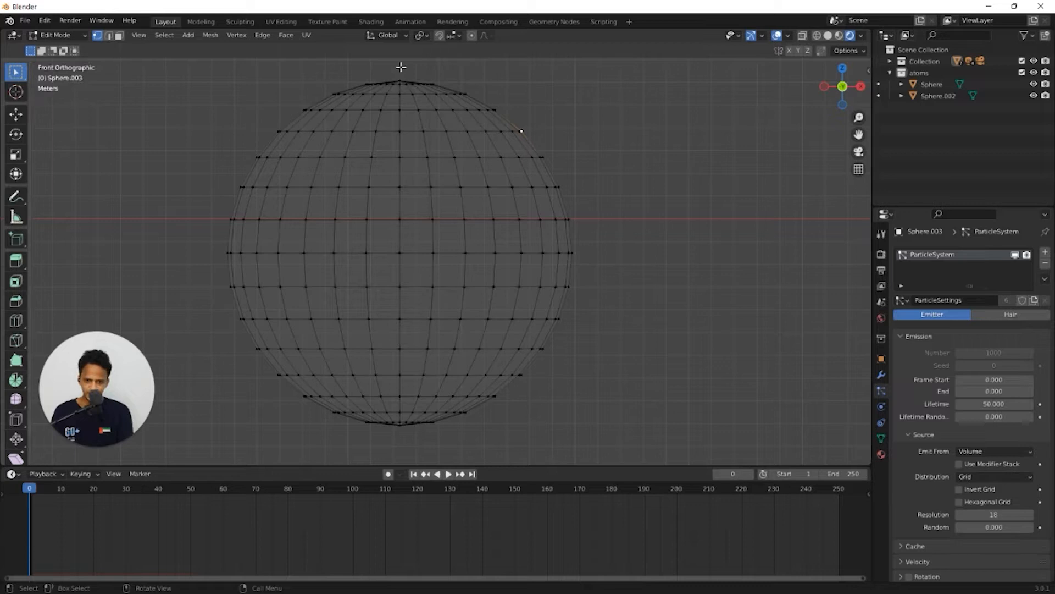
# Box-select the sphere's upper-right faces from pole to equator and orbit to check them.
pyautogui.moveTo(400, 67); pyautogui.dragTo(625, 242)
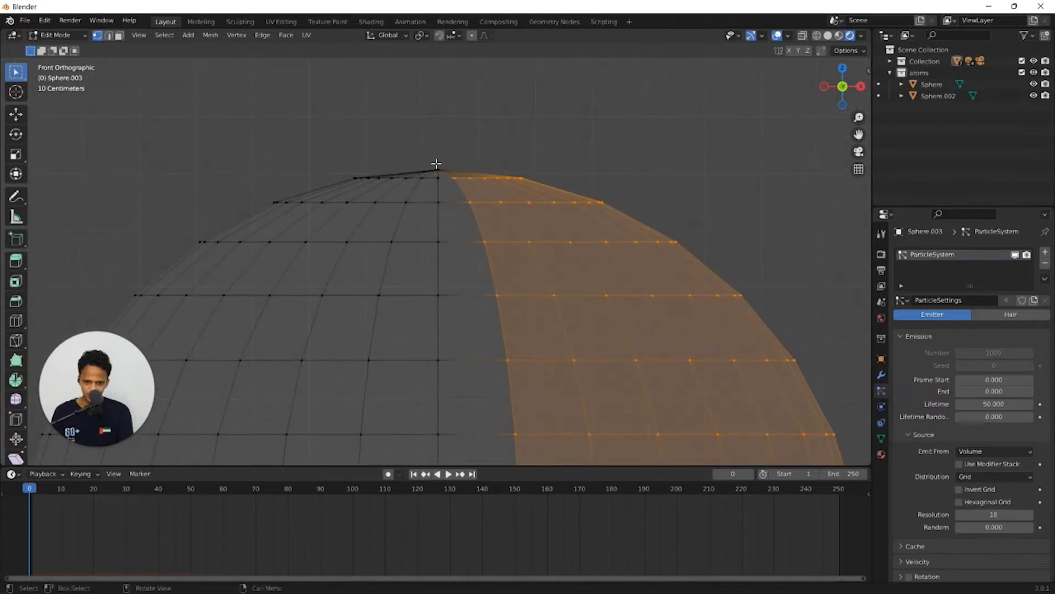
pyautogui.scroll(-3)
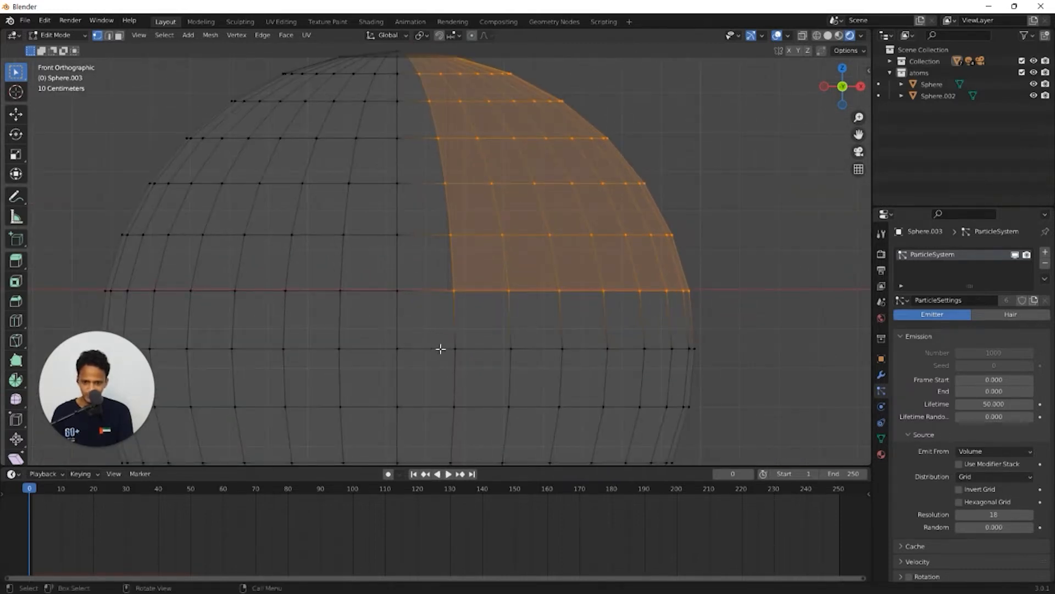
pyautogui.moveTo(407, 134)
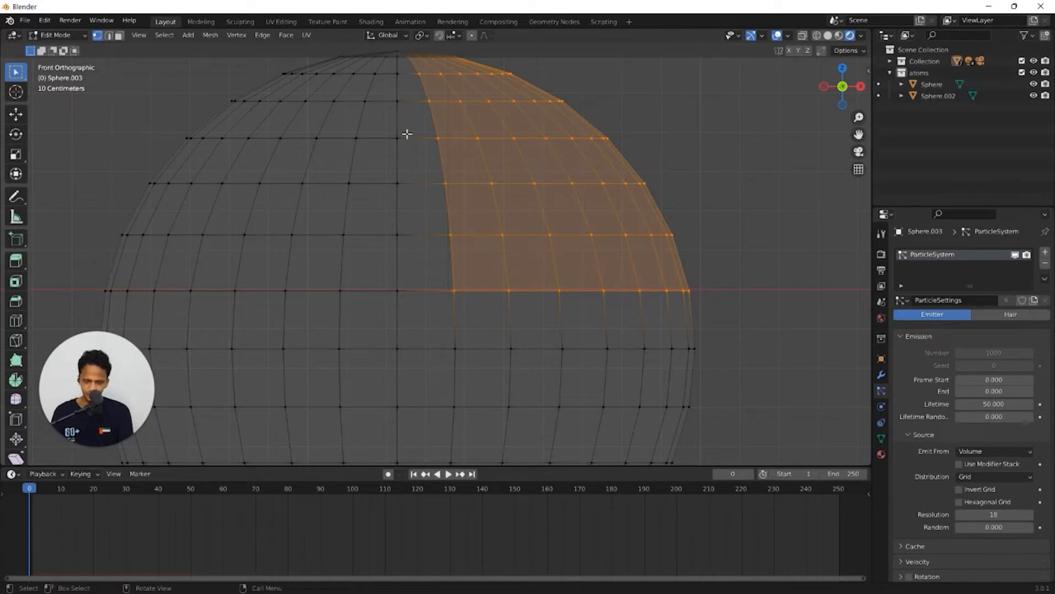
pyautogui.moveTo(546, 222)
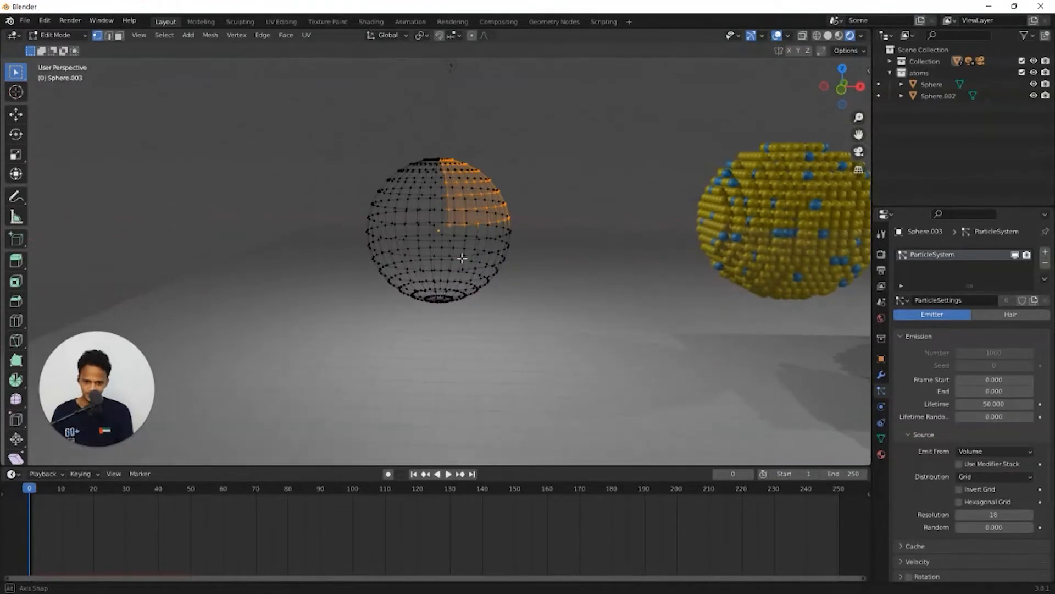
pyautogui.moveTo(471, 269); pyautogui.dragTo(538, 215)
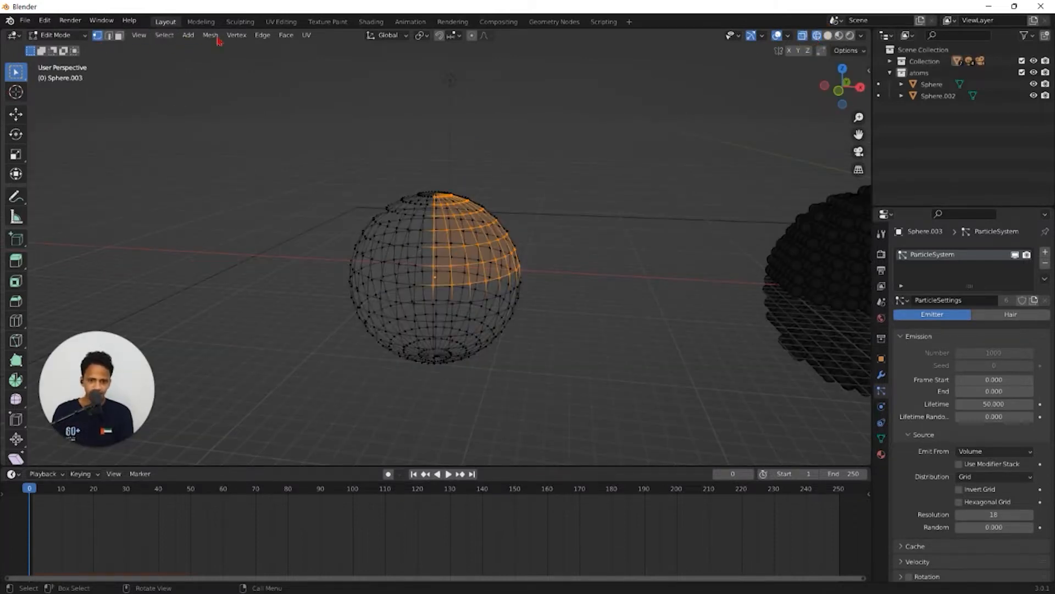
# From the front viewpoint, box-select the upper-right quarter wedge through front and back faces.
pyautogui.click(139, 35)
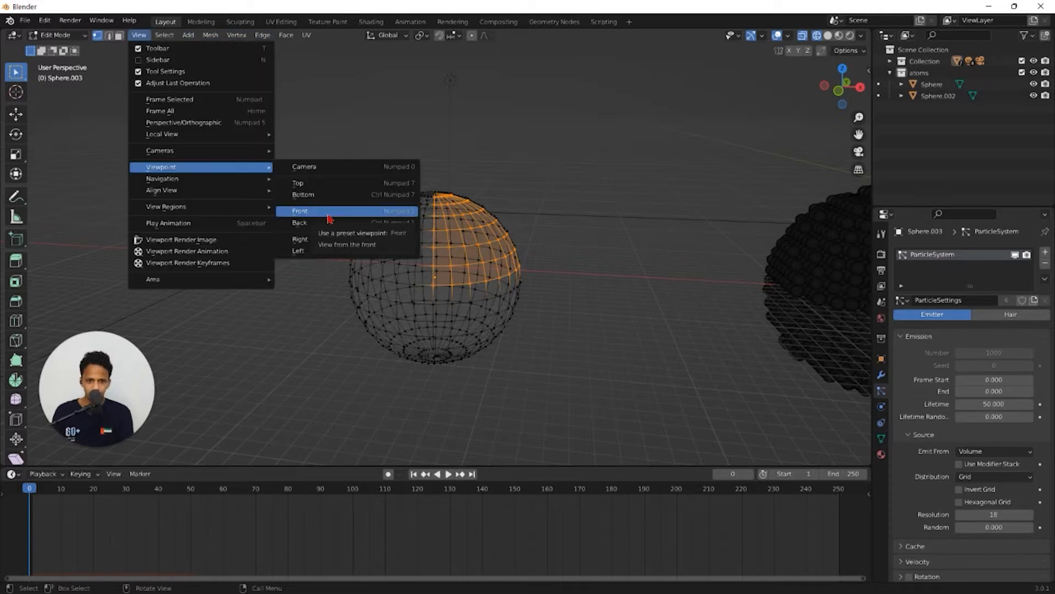
pyautogui.click(299, 211)
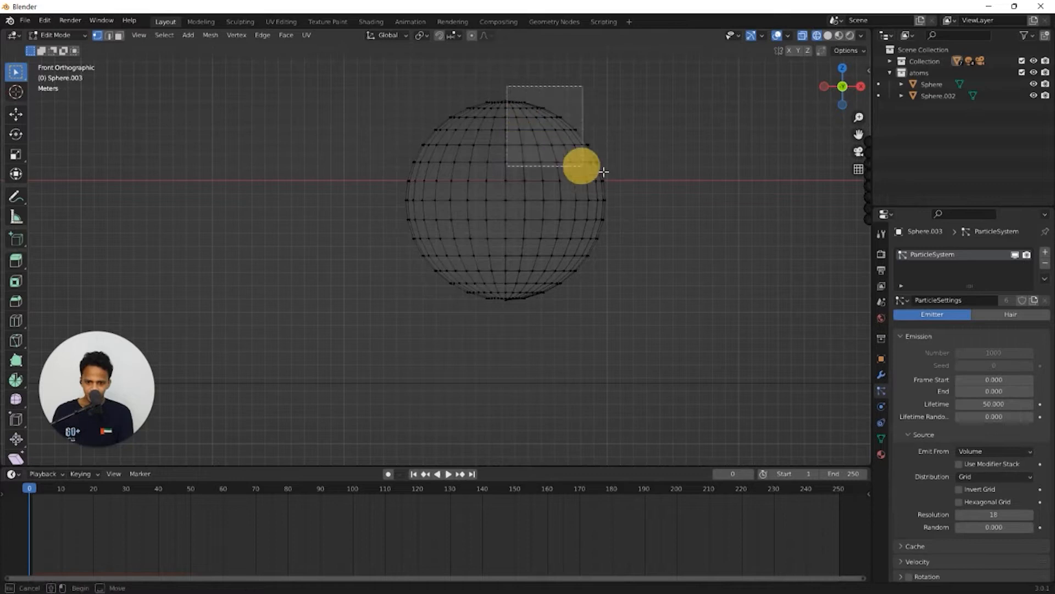
pyautogui.moveTo(503, 85); pyautogui.dragTo(582, 174)
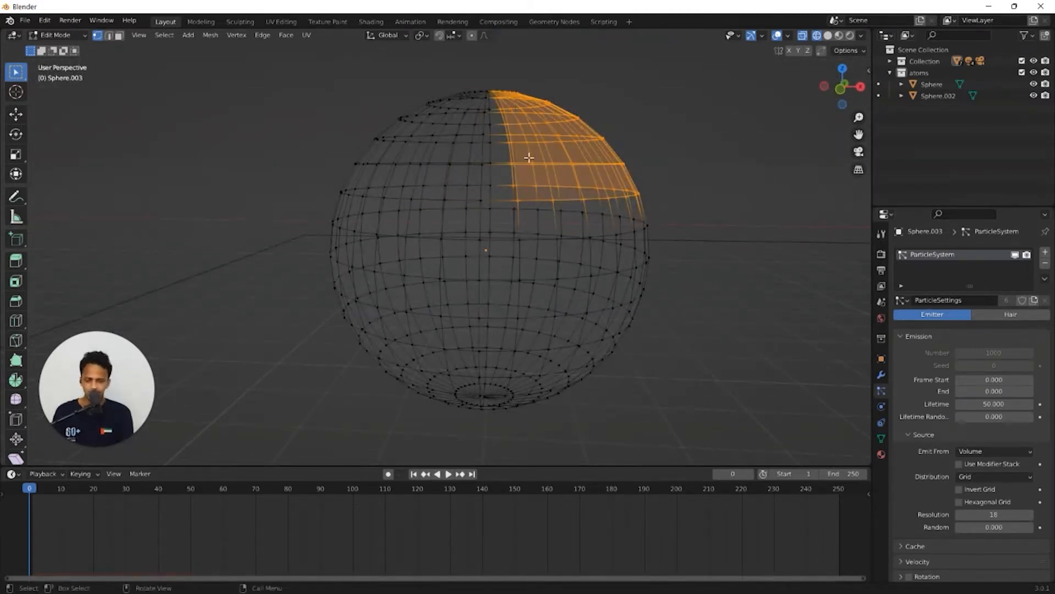
# Delete the selected wedge faces, inspect the cut-away opening, and return to Object Mode.
pyautogui.press('x')
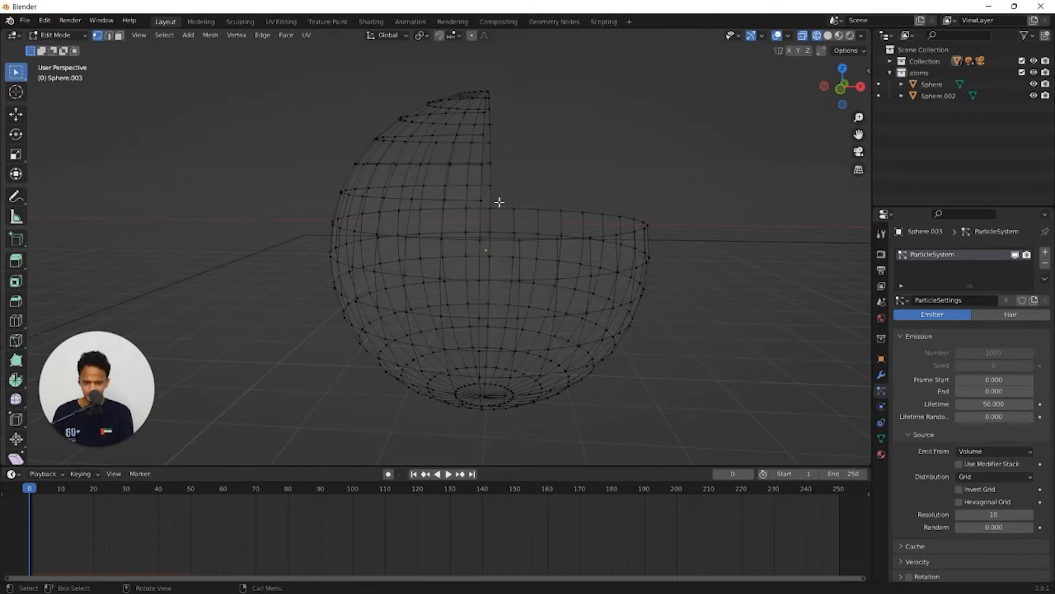
pyautogui.moveTo(498, 202); pyautogui.dragTo(443, 258)
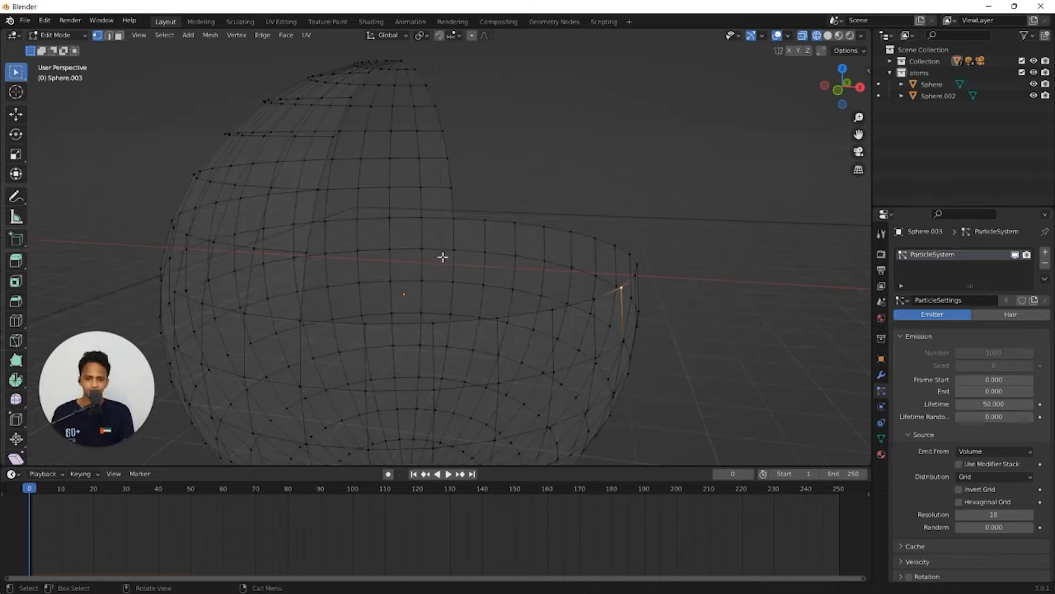
pyautogui.moveTo(630, 261)
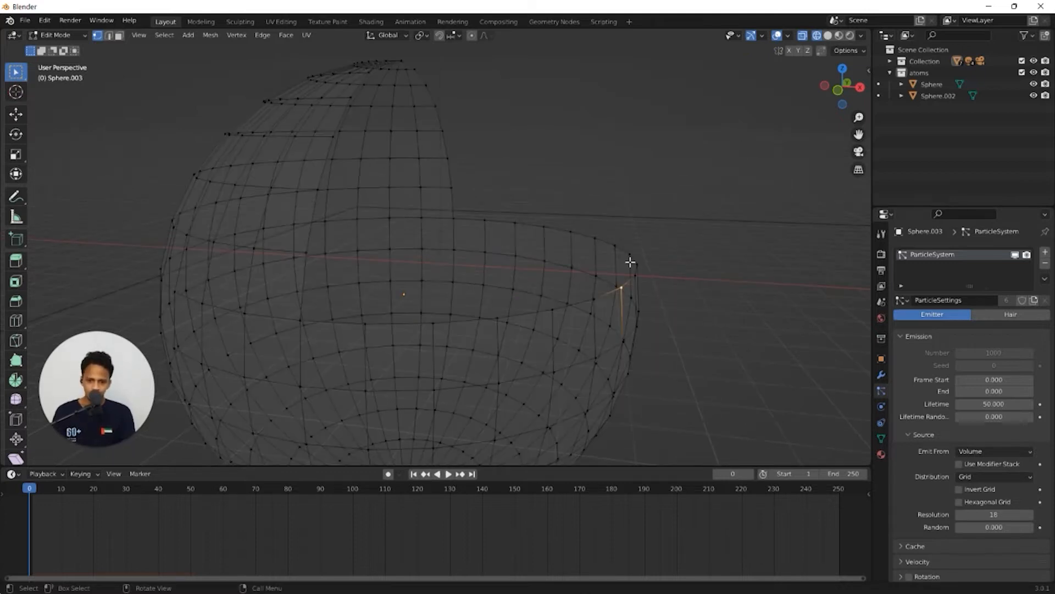
pyautogui.moveTo(630, 262); pyautogui.dragTo(467, 332)
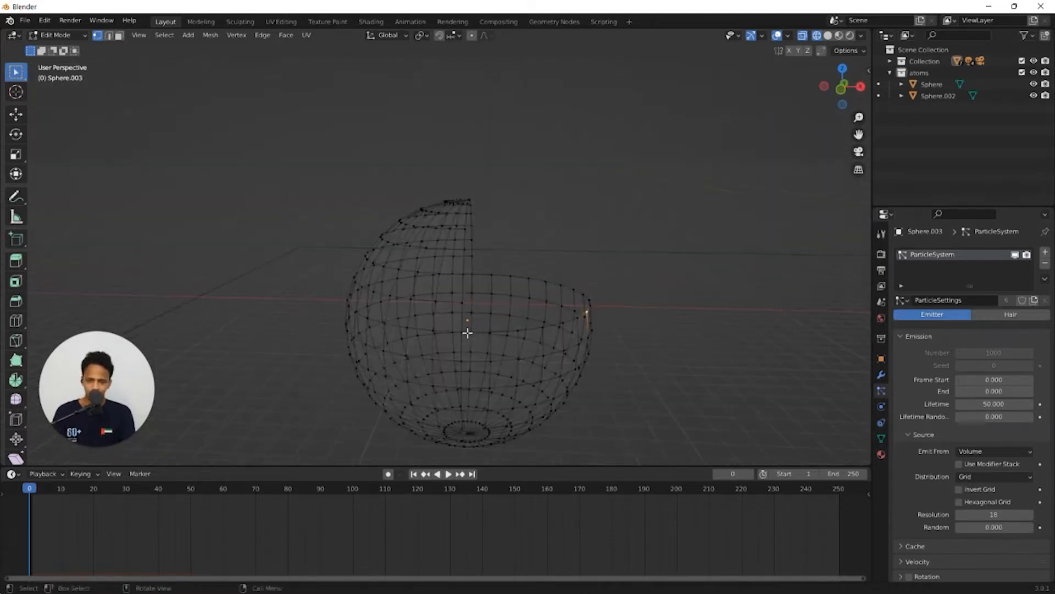
pyautogui.moveTo(467, 332); pyautogui.dragTo(518, 253)
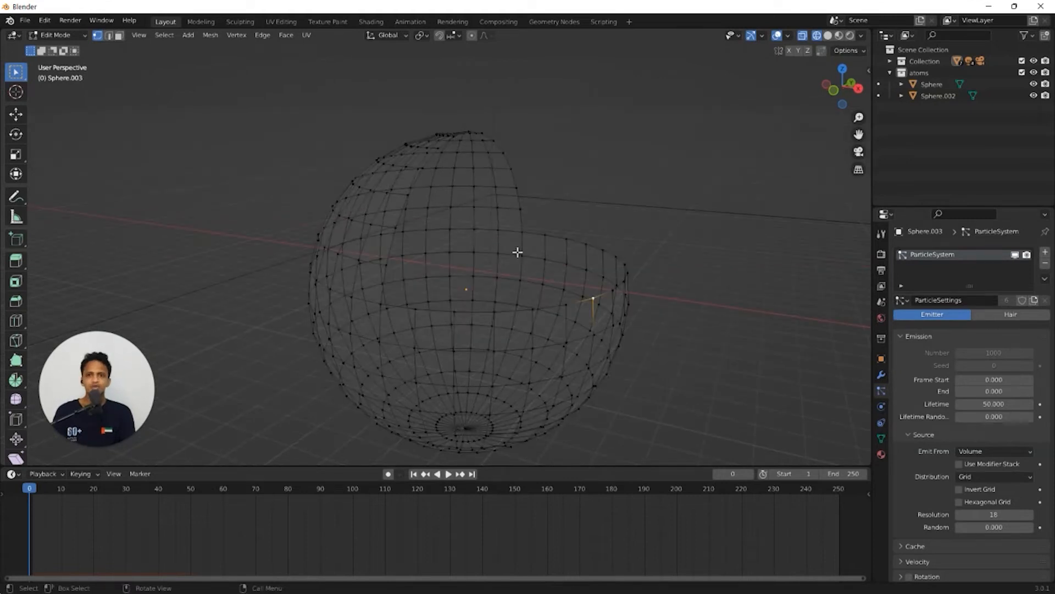
pyautogui.press('Tab')
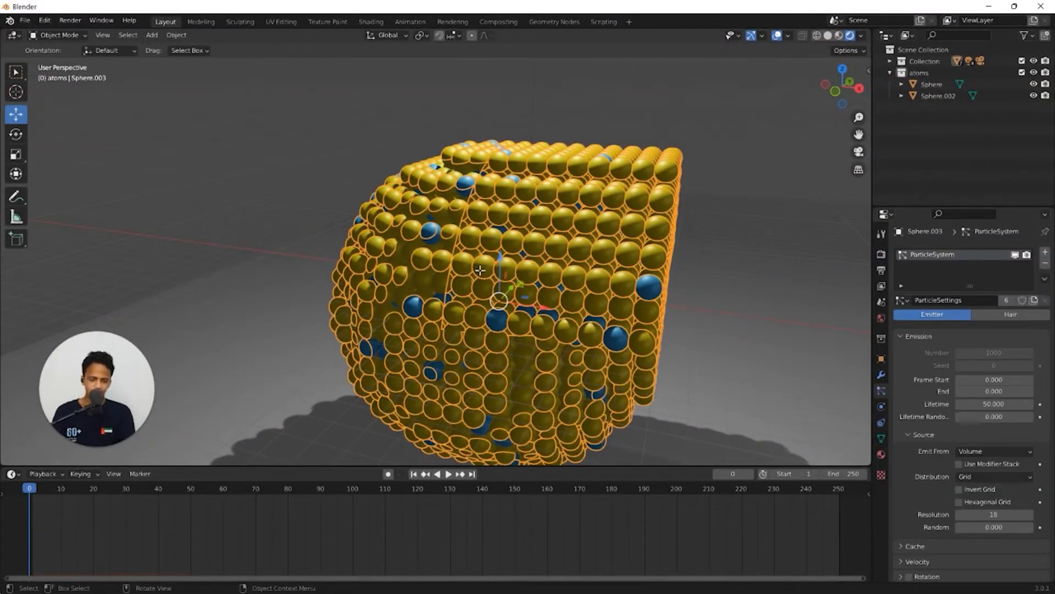
# Re-enter Edit Mode, select the top wedge of faces and remove it.
pyautogui.press('Tab')
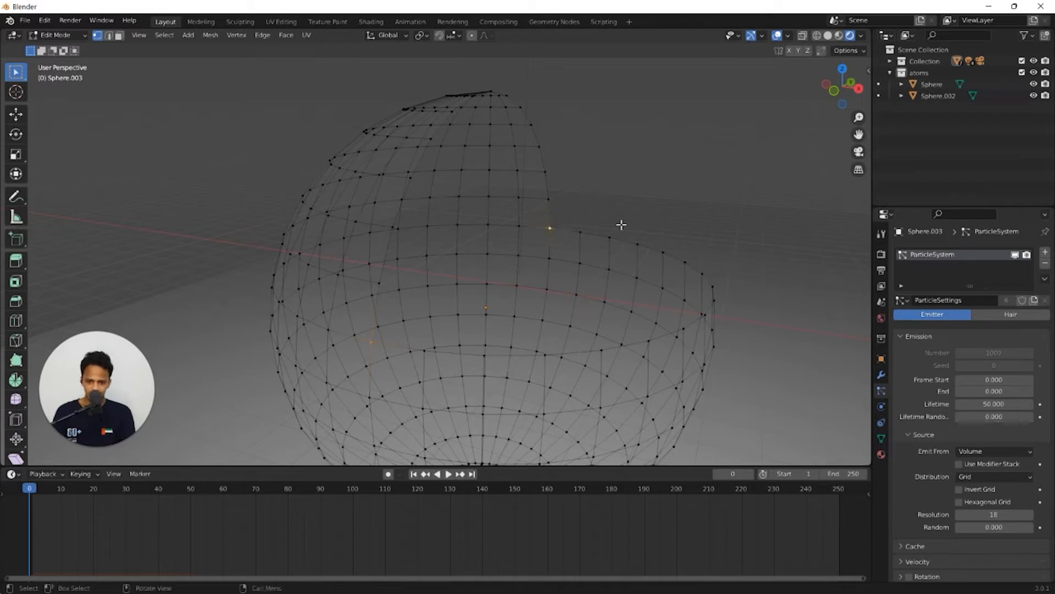
pyautogui.moveTo(565, 250)
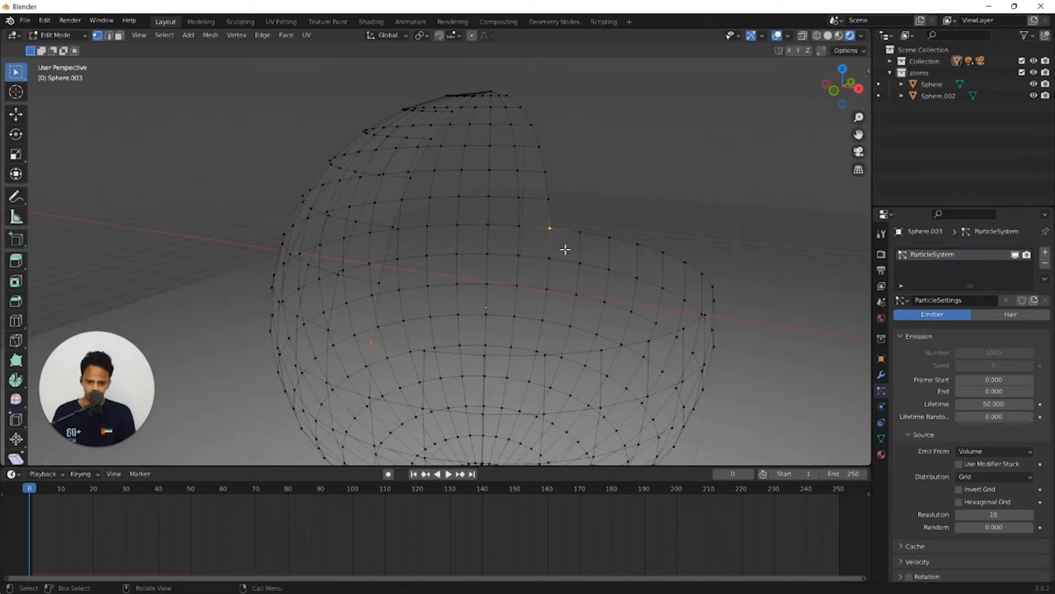
pyautogui.moveTo(384, 336)
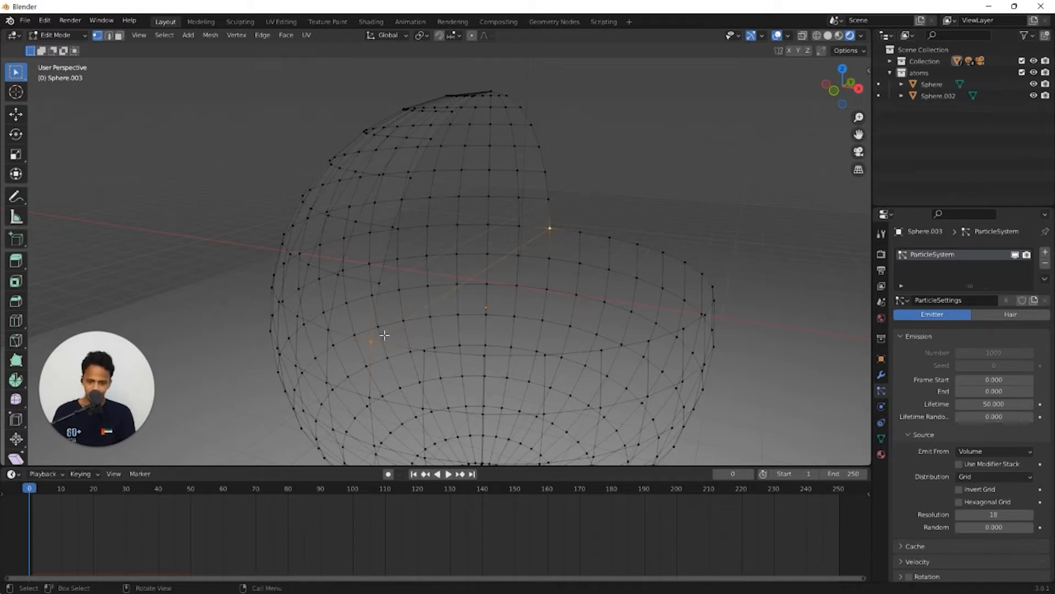
pyautogui.moveTo(704, 277)
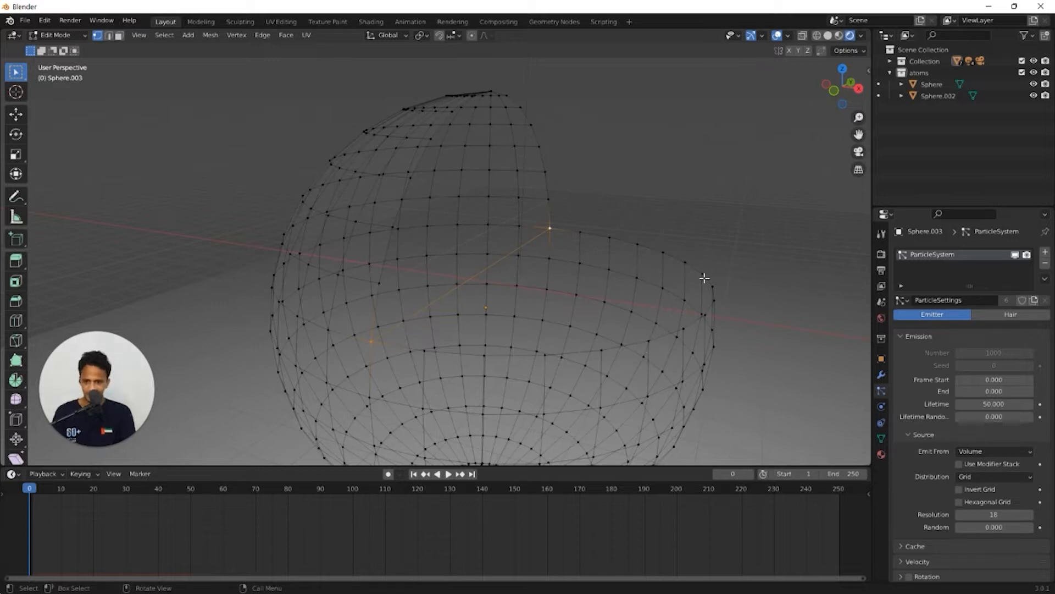
pyautogui.moveTo(409, 335)
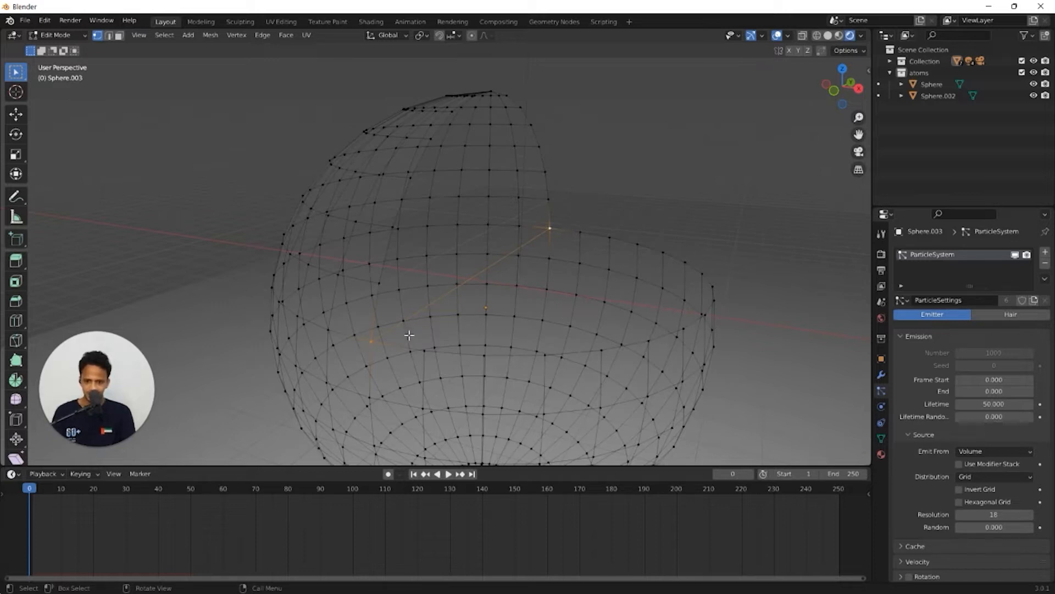
pyautogui.moveTo(511, 267)
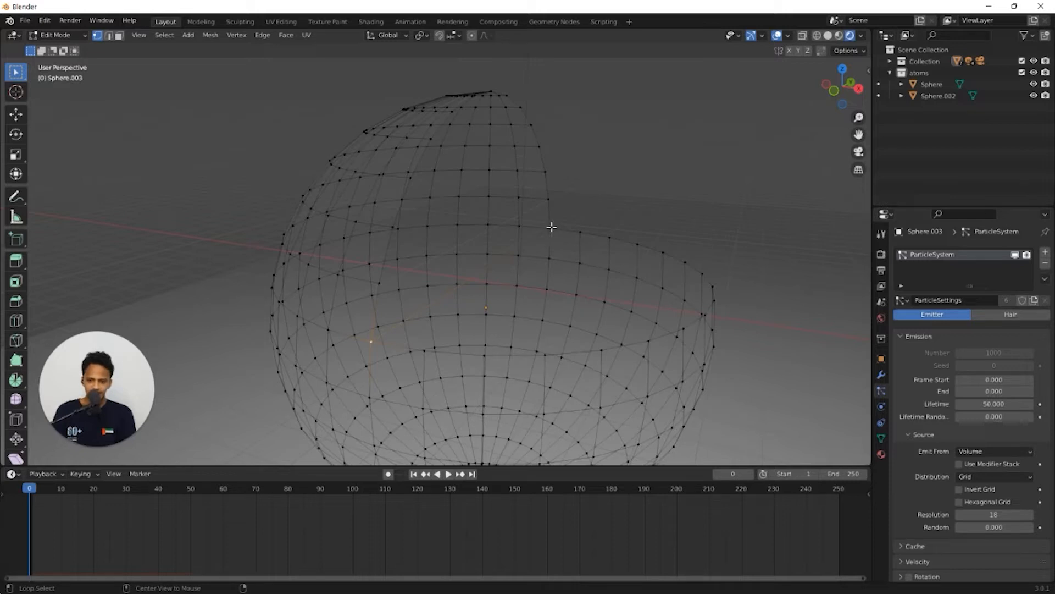
pyautogui.moveTo(552, 227); pyautogui.dragTo(511, 326)
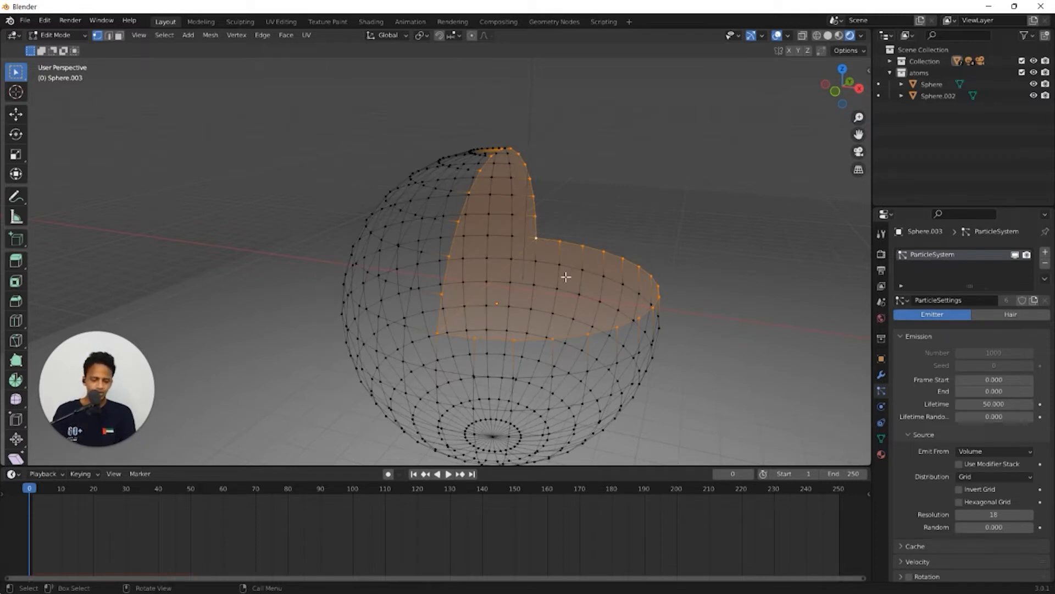
pyautogui.press('Tab')
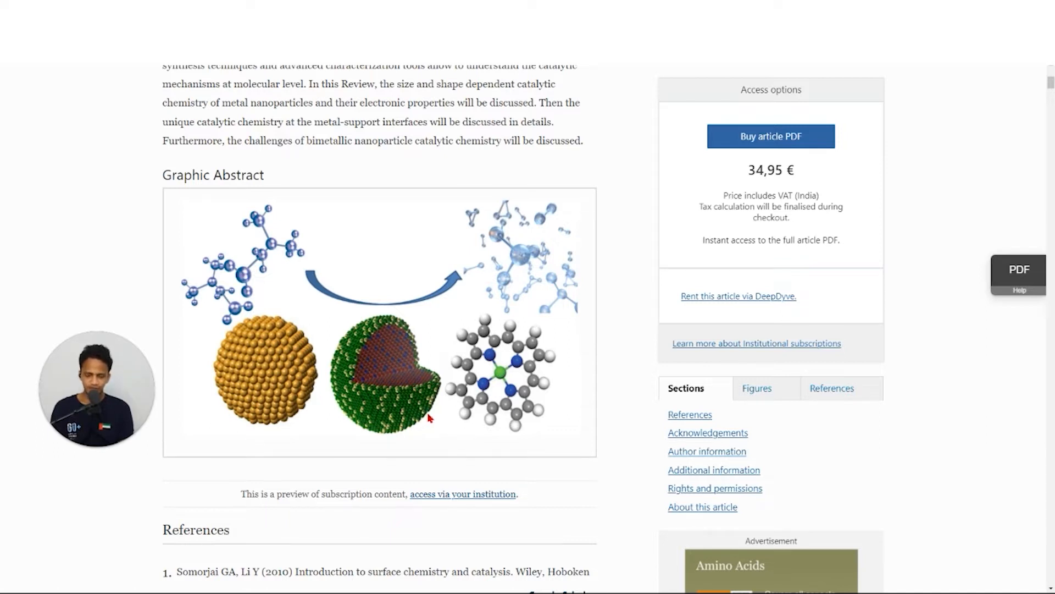
pyautogui.moveTo(427, 363)
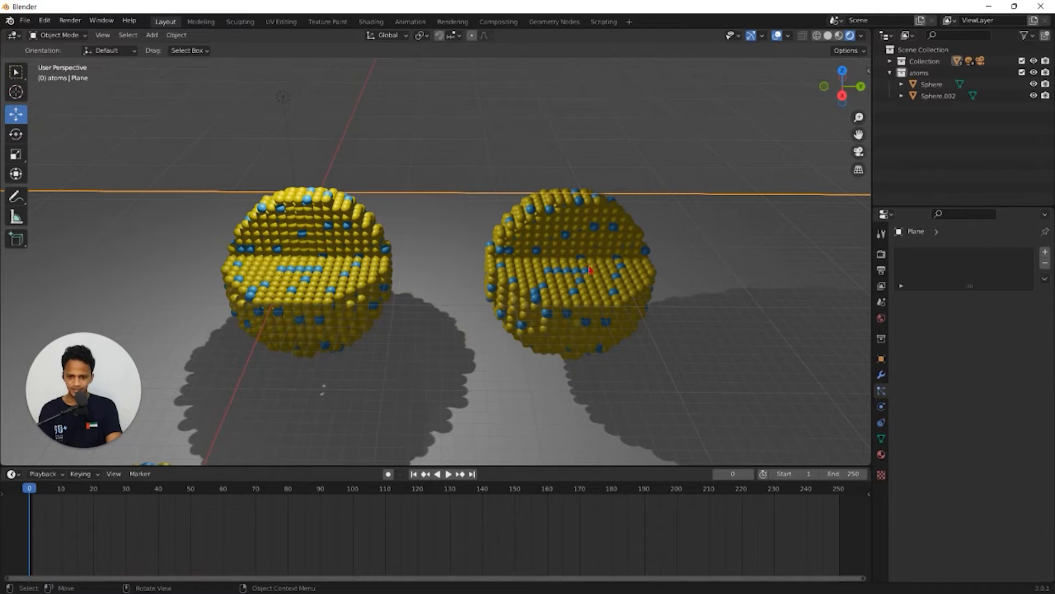
# Remove the particle system from the right-hand atom sphere, leaving a plain grey sphere.
pyautogui.click(569, 270)
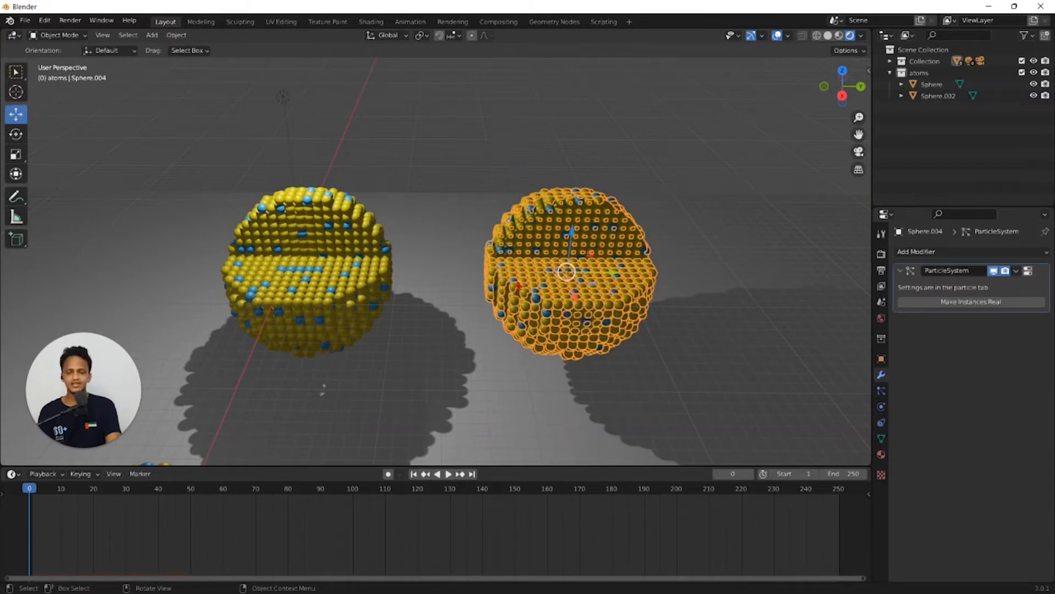
pyautogui.click(881, 393)
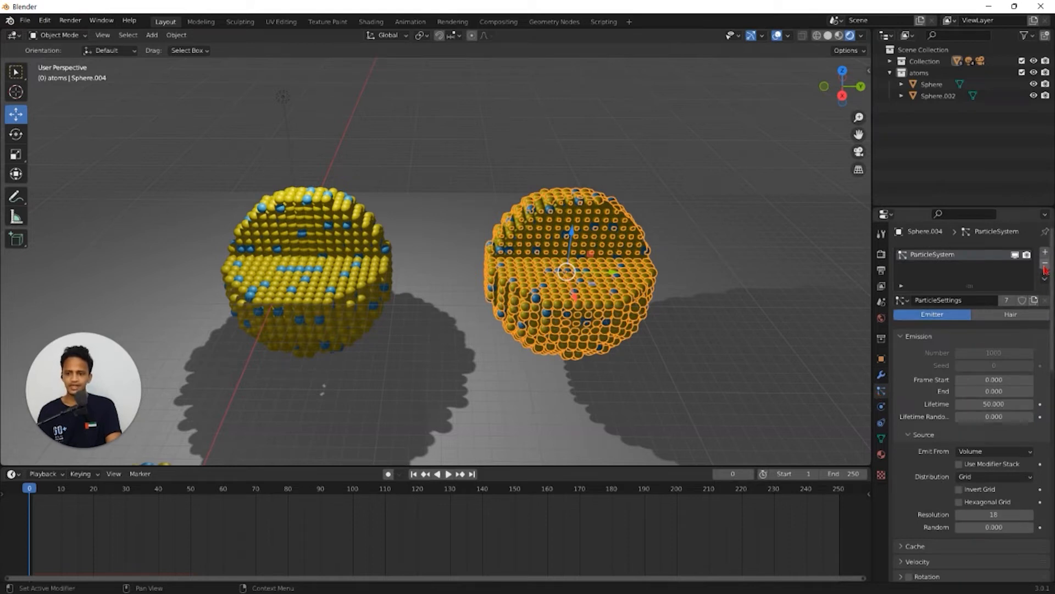
pyautogui.moveTo(1045, 267)
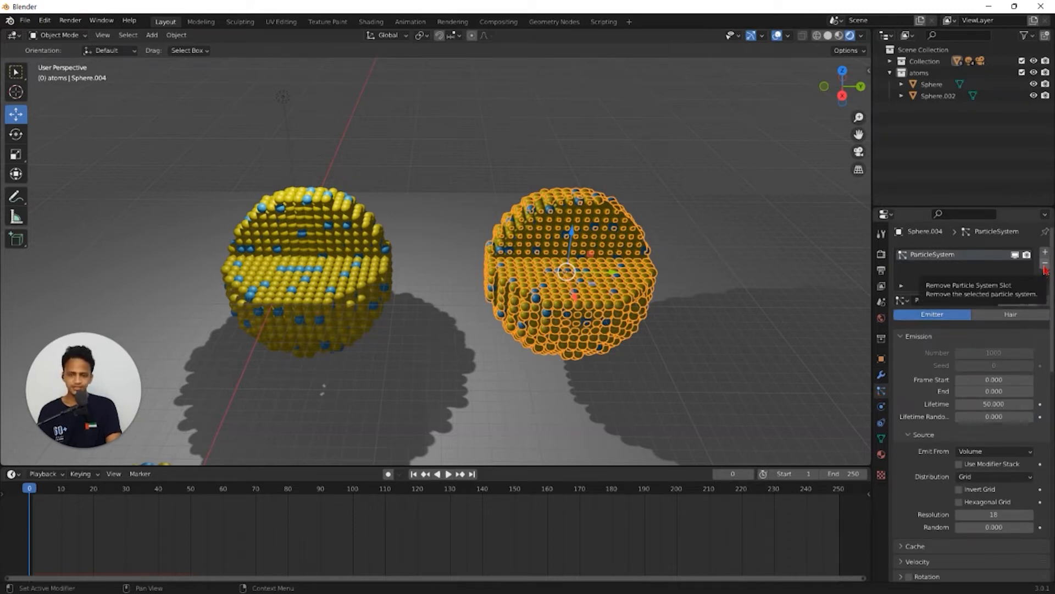
pyautogui.click(1044, 264)
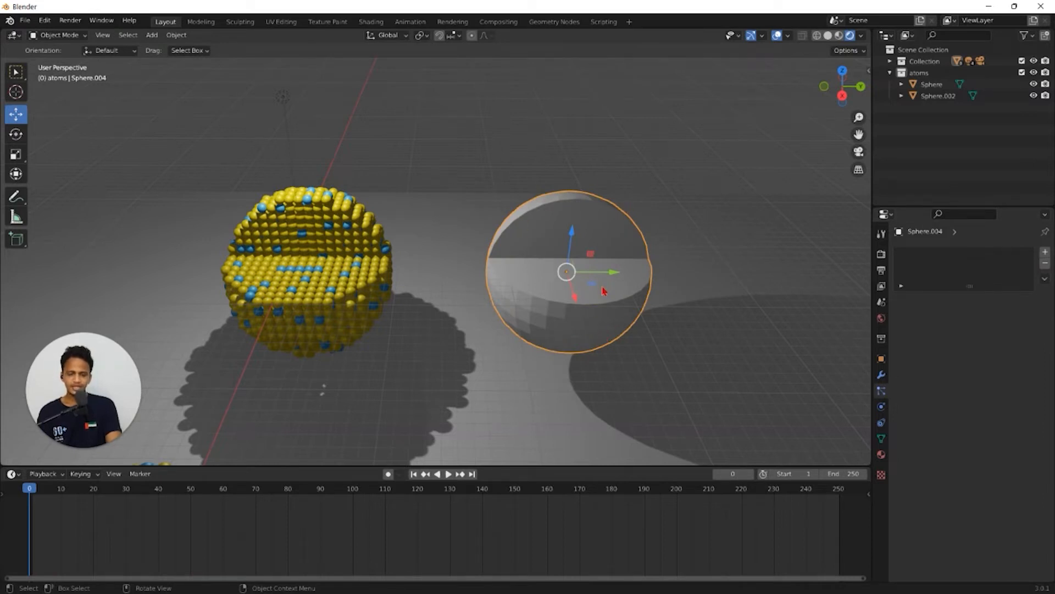
# Delete the flat faces inside the sphere's cut so only the curved outer skin remains.
pyautogui.press('Tab')
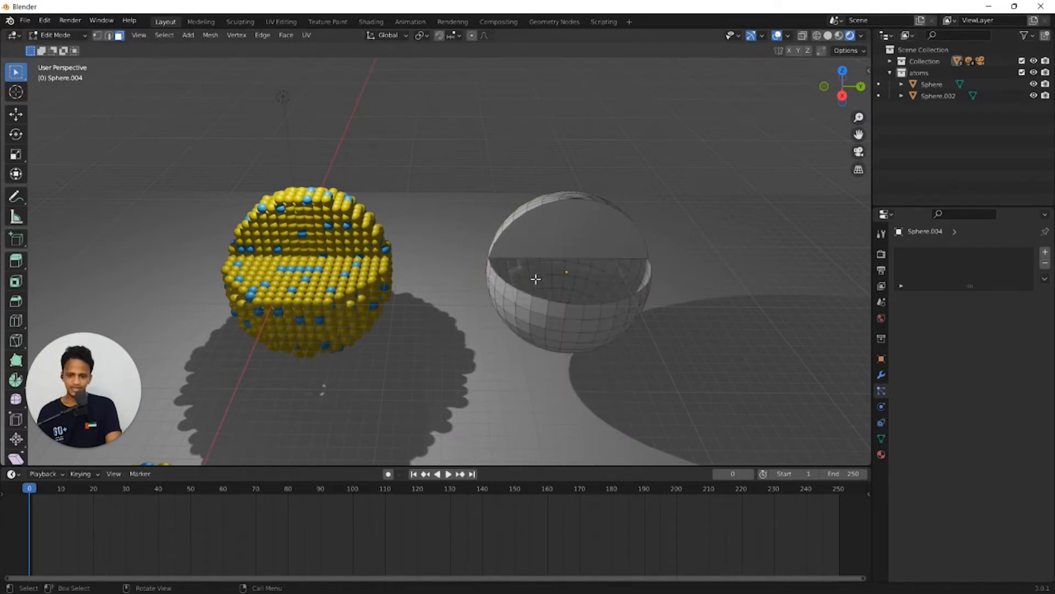
pyautogui.click(574, 229)
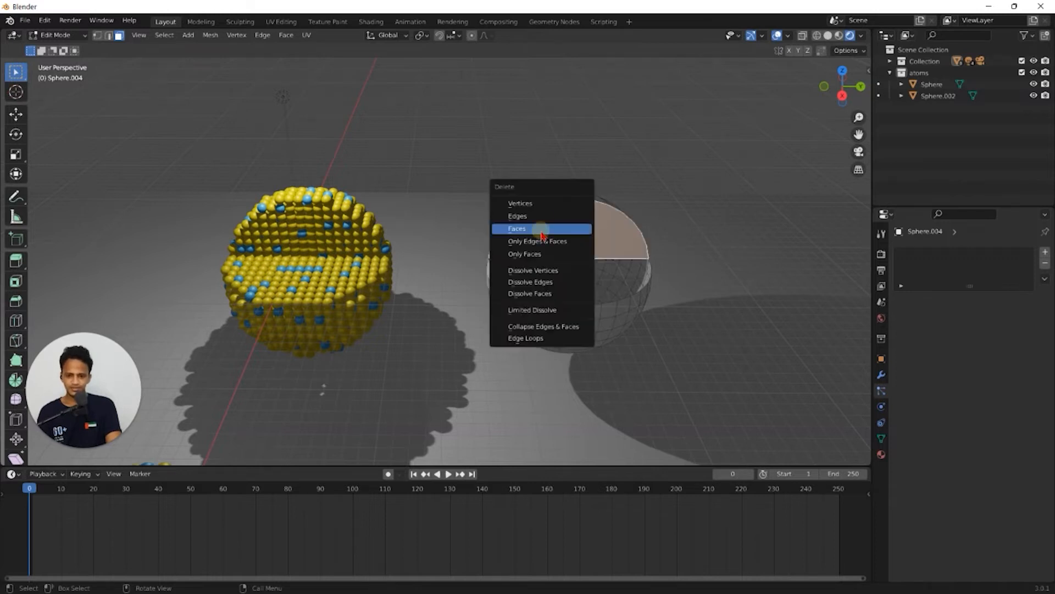
pyautogui.click(517, 228)
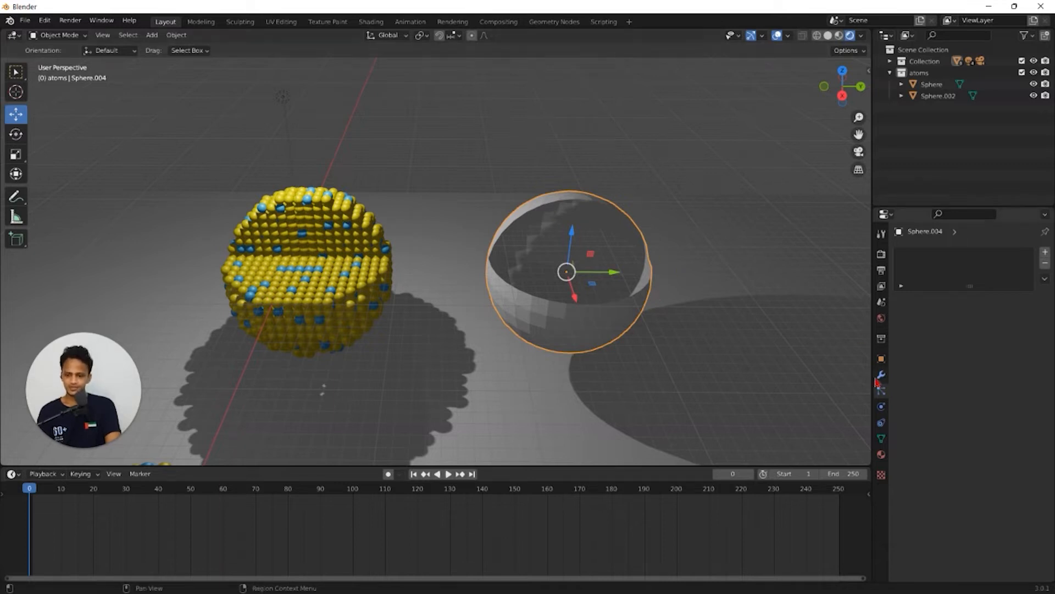
pyautogui.click(880, 375)
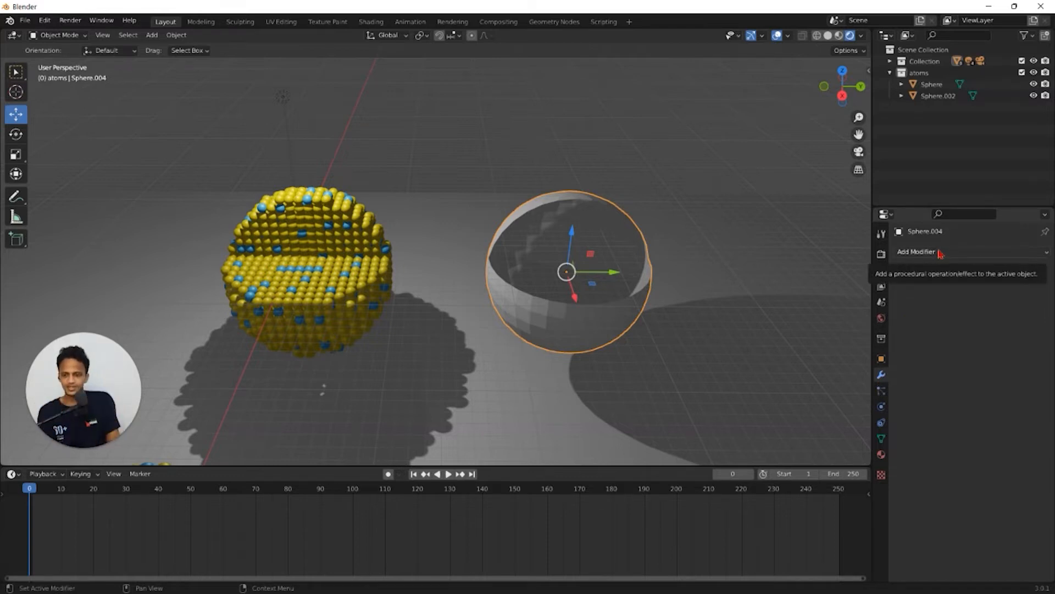
# Add a Solidify modifier to thicken the open sphere and scale it onto the atom core.
pyautogui.click(917, 251)
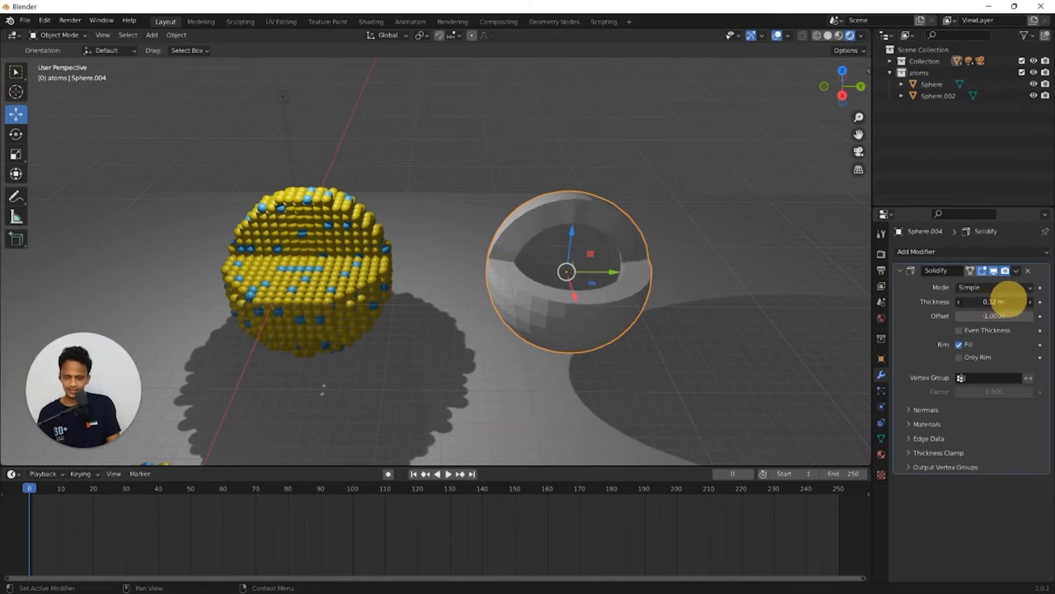
pyautogui.moveTo(568, 272); pyautogui.dragTo(342, 263)
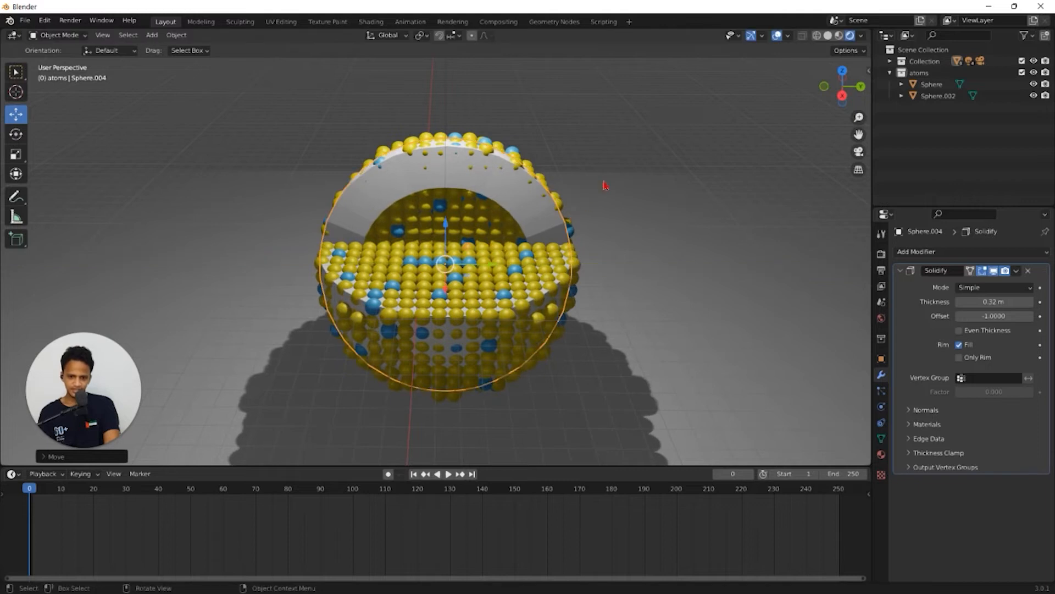
pyautogui.press('s')
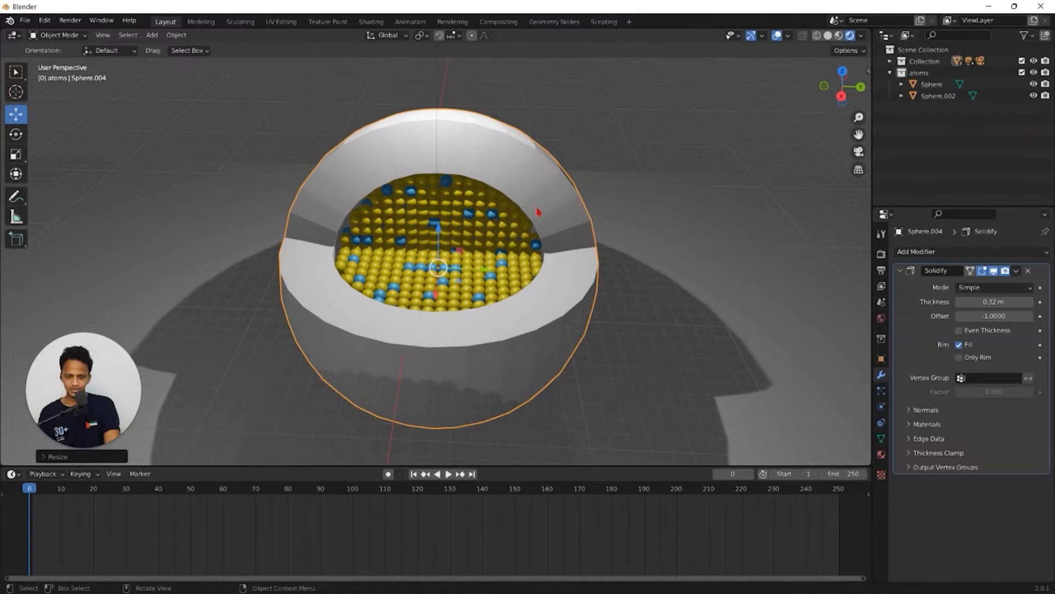
# Reduce the Solidify thickness to a thin shell wall enclosing the gold and blue core.
pyautogui.moveTo(1009, 302); pyautogui.dragTo(970, 302)
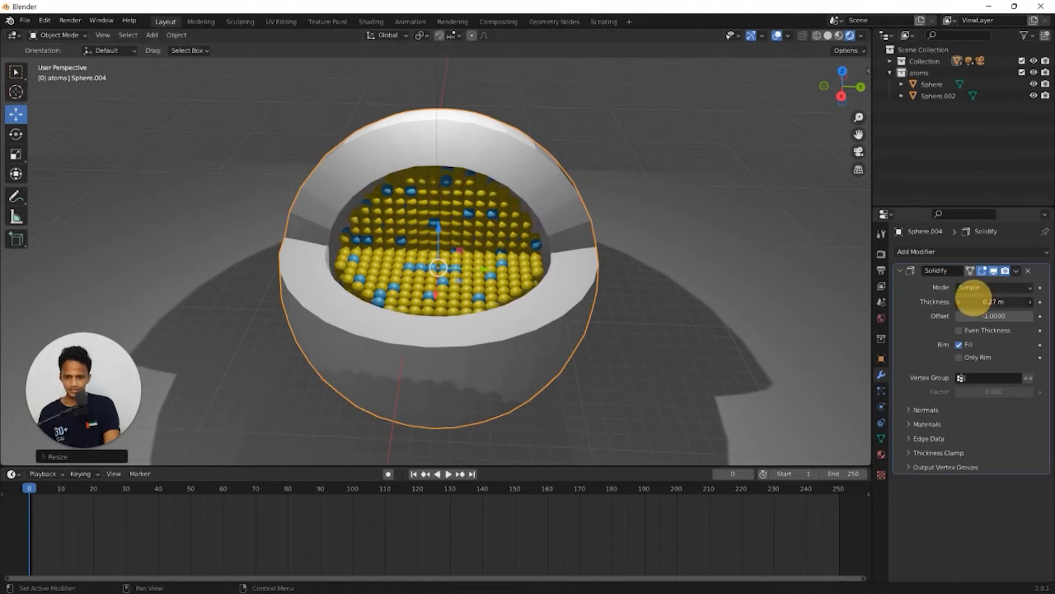
pyautogui.moveTo(996, 301); pyautogui.dragTo(977, 301)
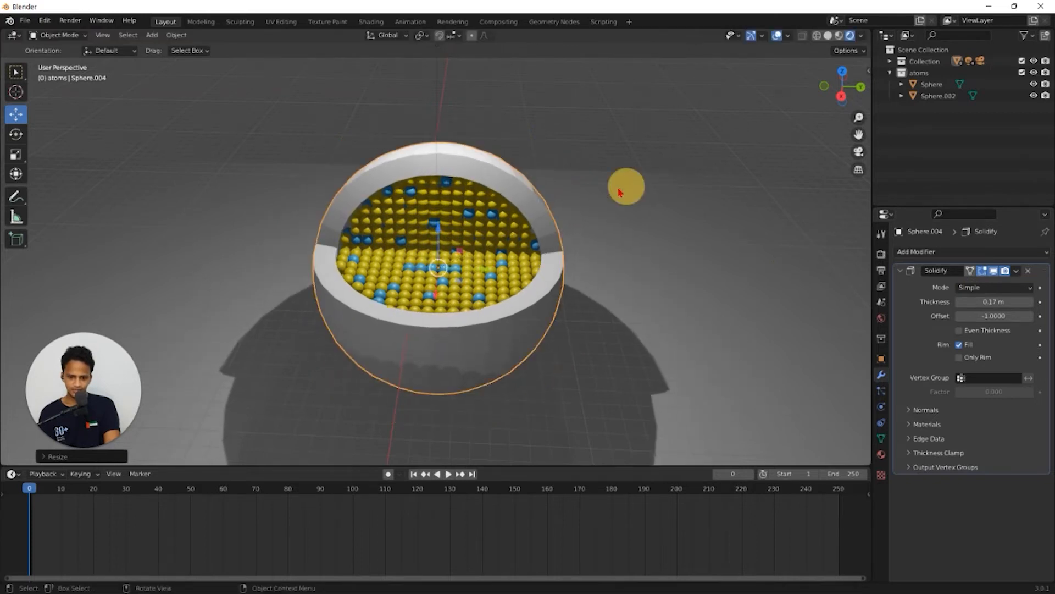
pyautogui.moveTo(619, 195); pyautogui.dragTo(654, 209)
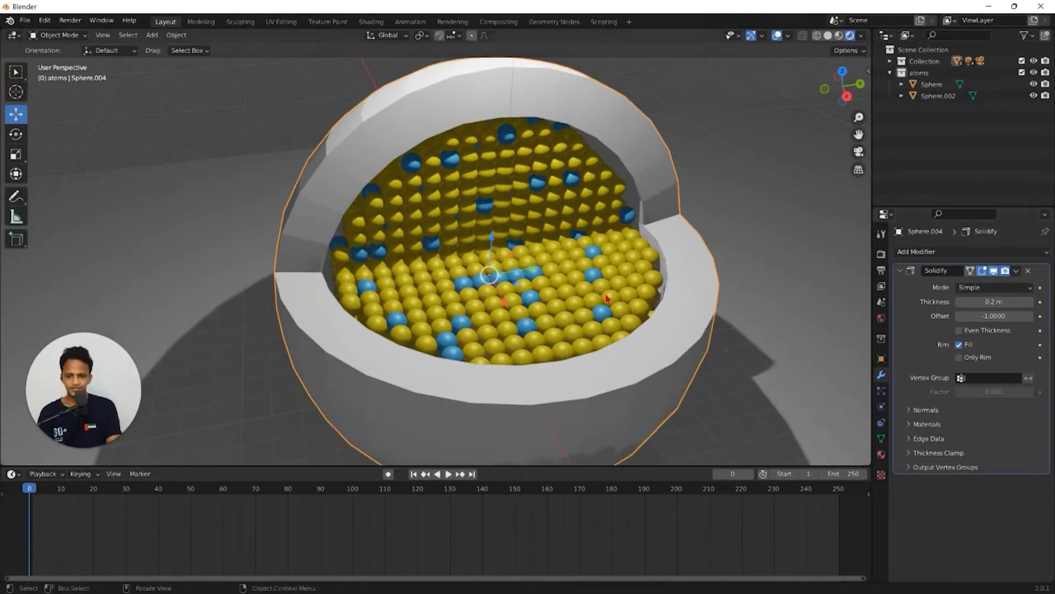
# Apply the Solidify modifier so the shell thickness is baked into the mesh.
pyautogui.moveTo(606, 296); pyautogui.dragTo(603, 293)
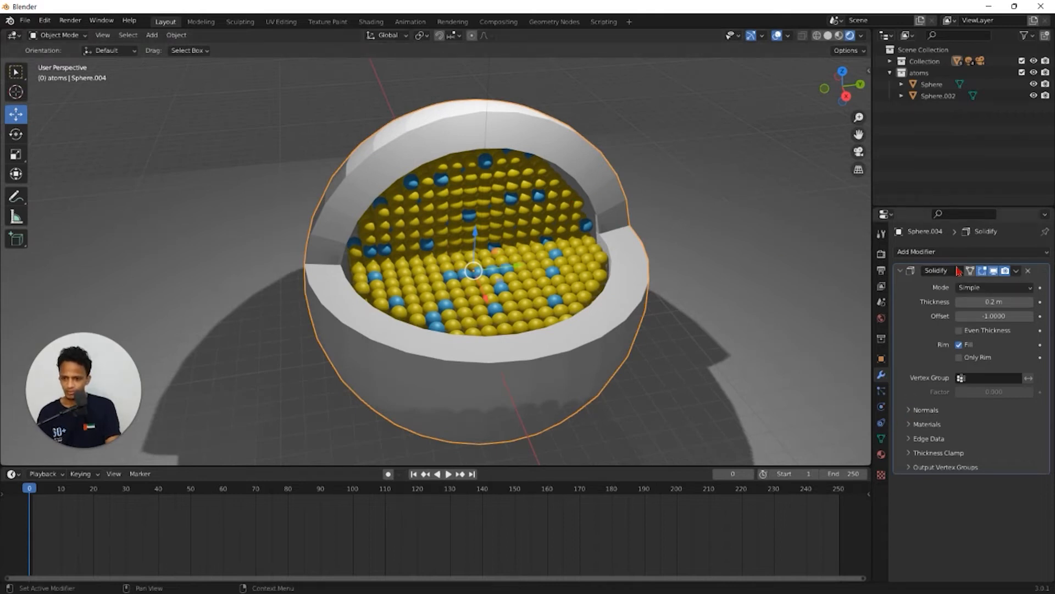
pyautogui.click(1016, 271)
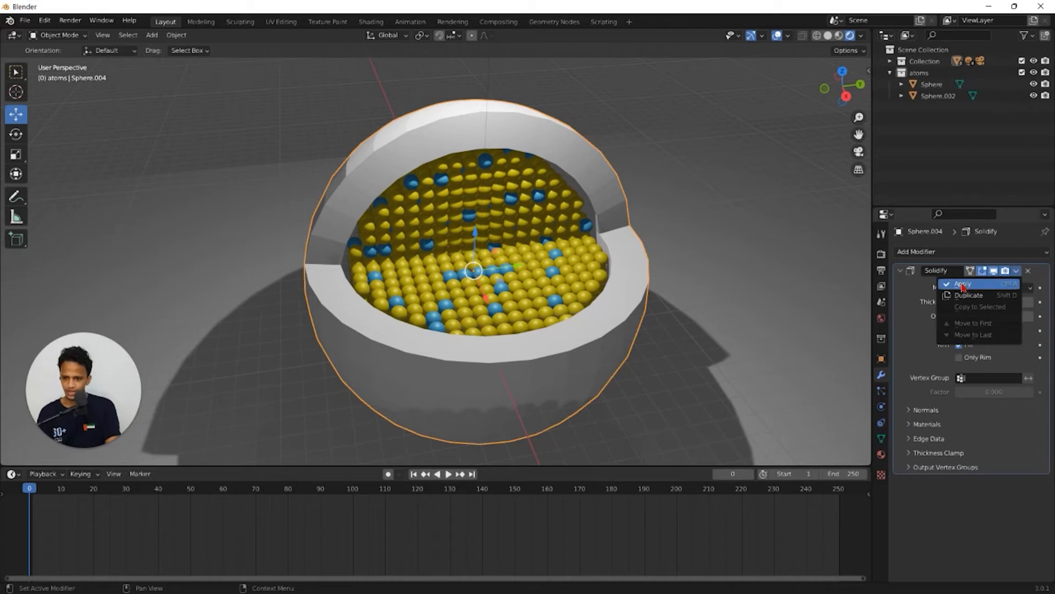
pyautogui.click(962, 282)
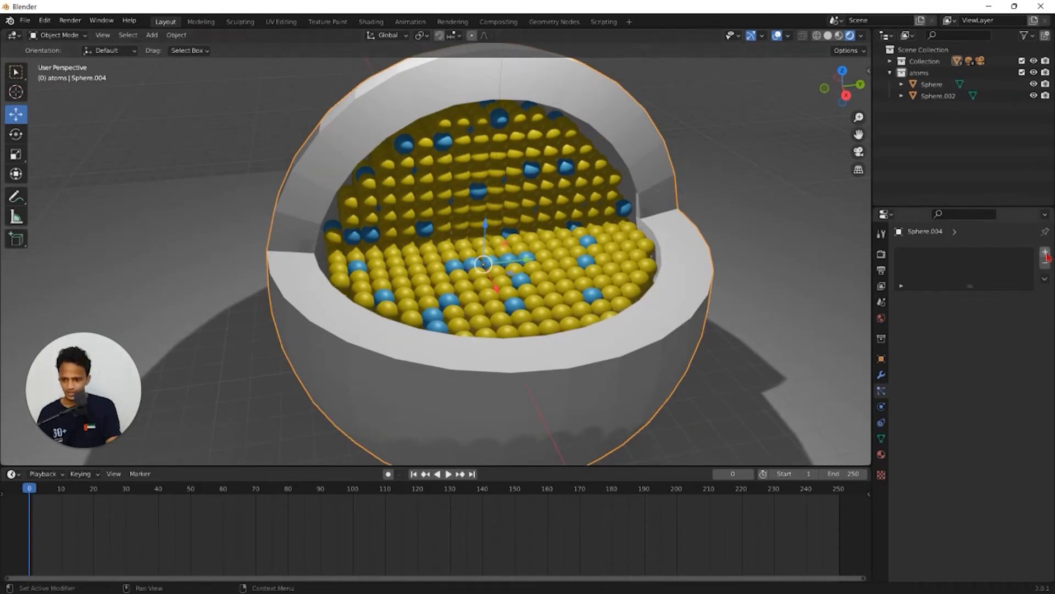
pyautogui.click(901, 301)
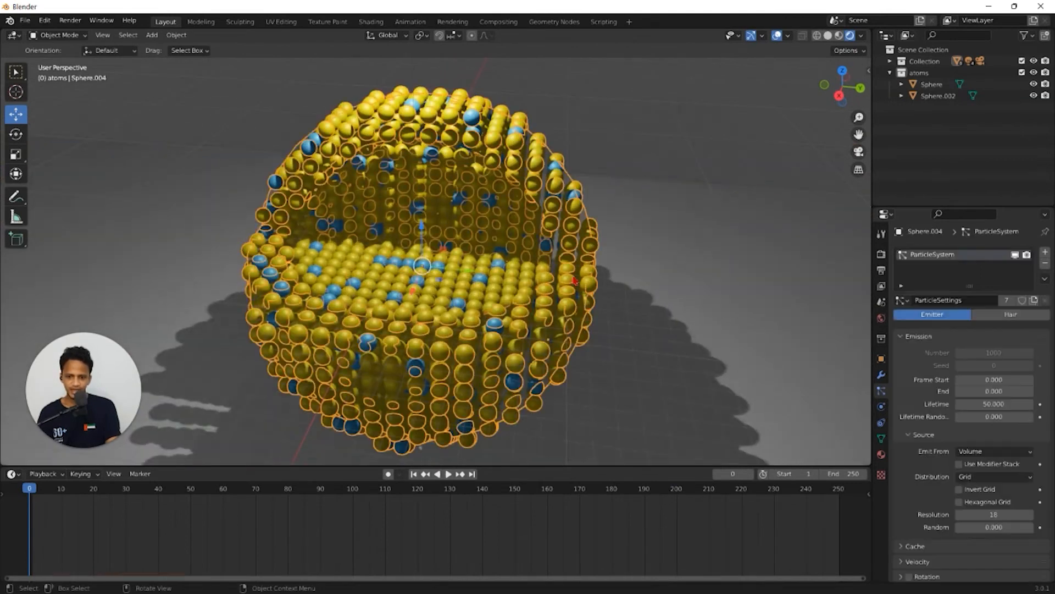
pyautogui.moveTo(572, 279); pyautogui.dragTo(626, 360)
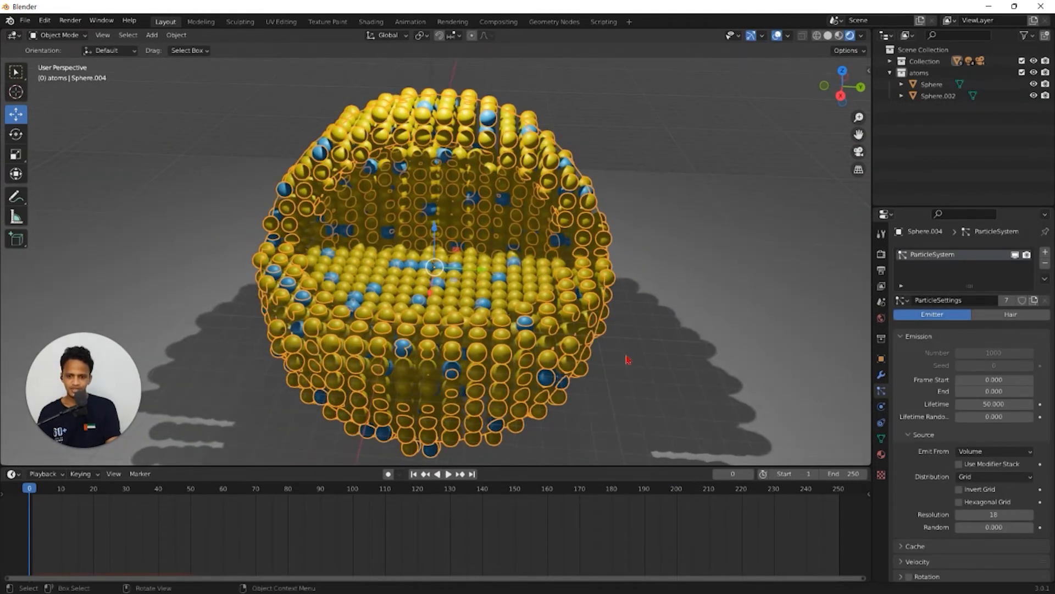
pyautogui.moveTo(626, 361); pyautogui.dragTo(511, 307)
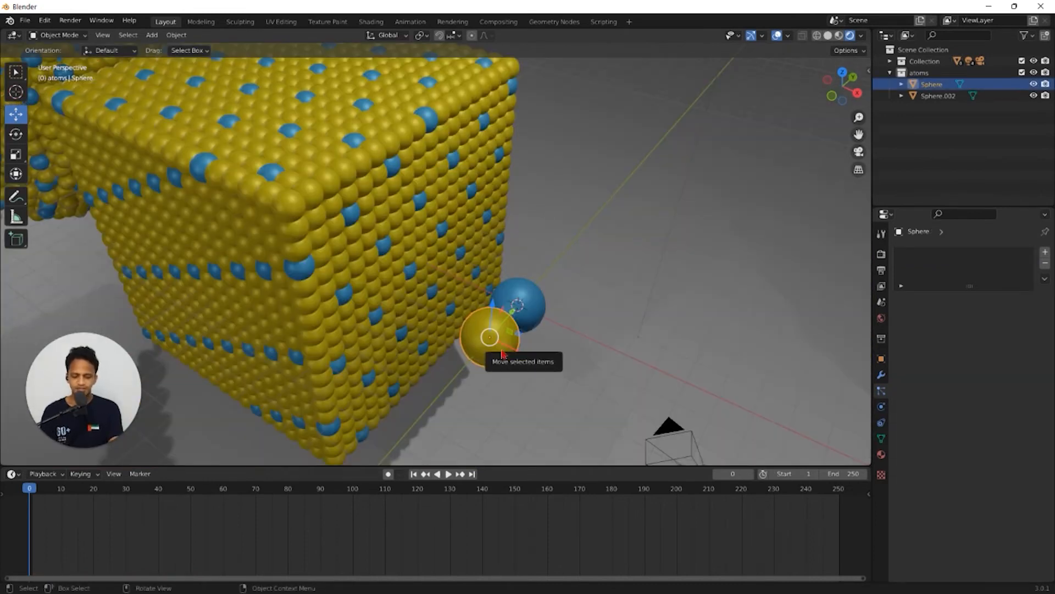
# Give the duplicated atom a new magenta material and place it beside the cut-away sphere.
pyautogui.moveTo(491, 336); pyautogui.dragTo(603, 370)
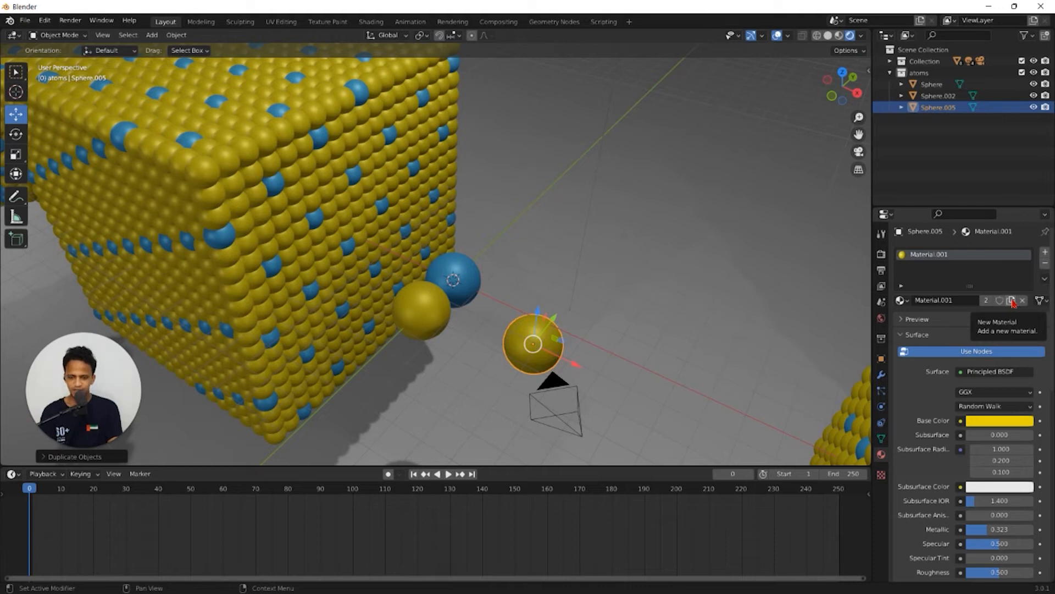
pyautogui.click(1010, 300)
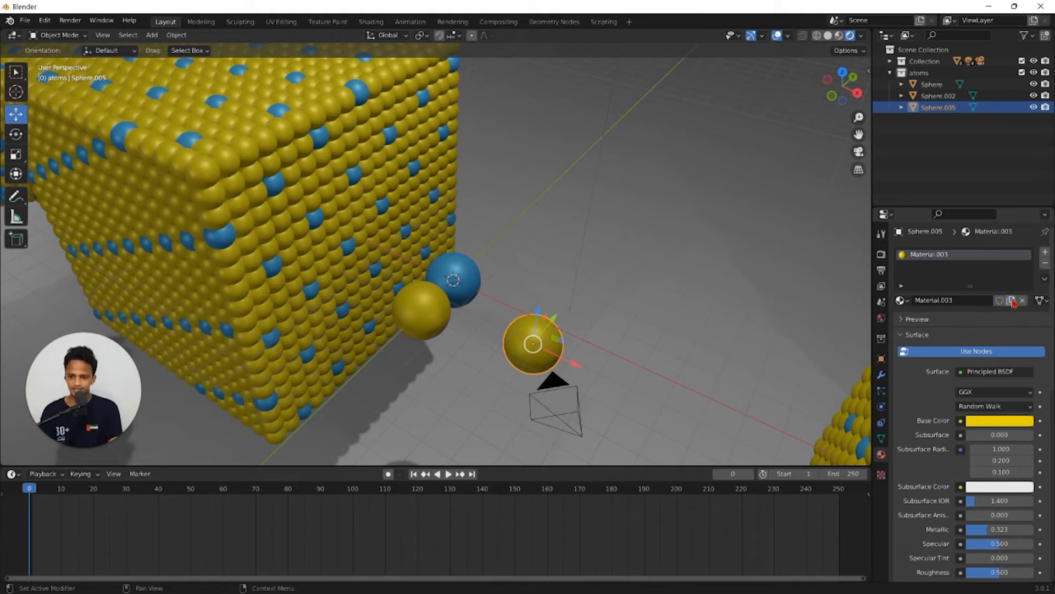
pyautogui.click(1000, 420)
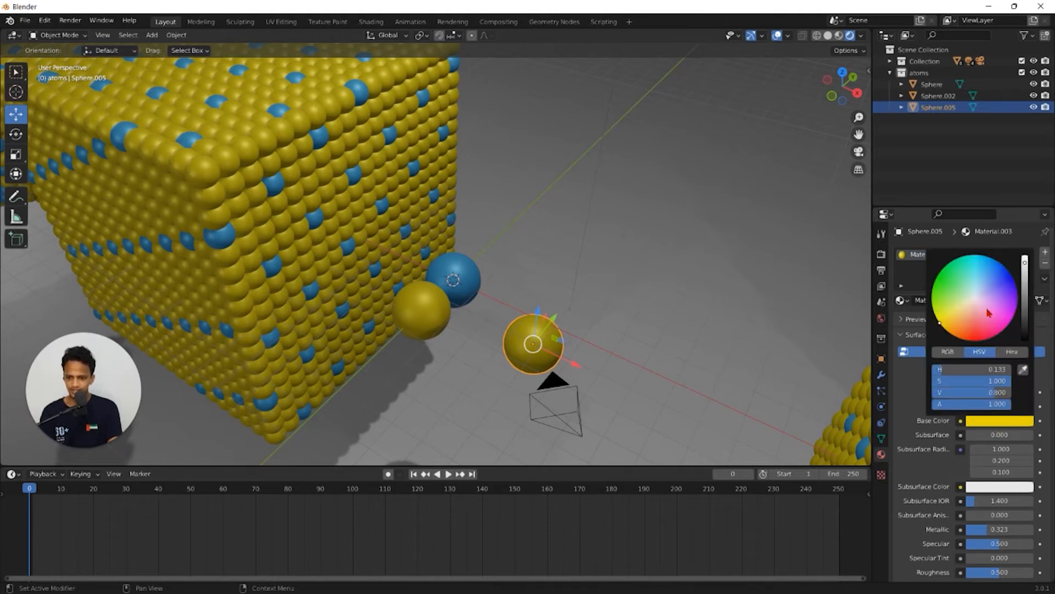
pyautogui.click(1008, 336)
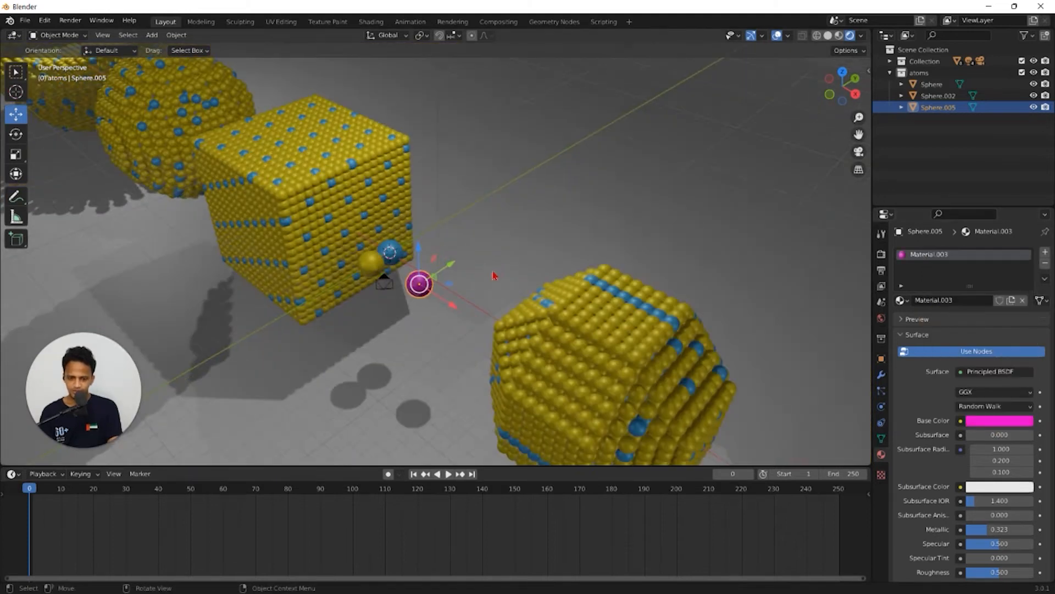
pyautogui.moveTo(491, 270); pyautogui.dragTo(481, 262)
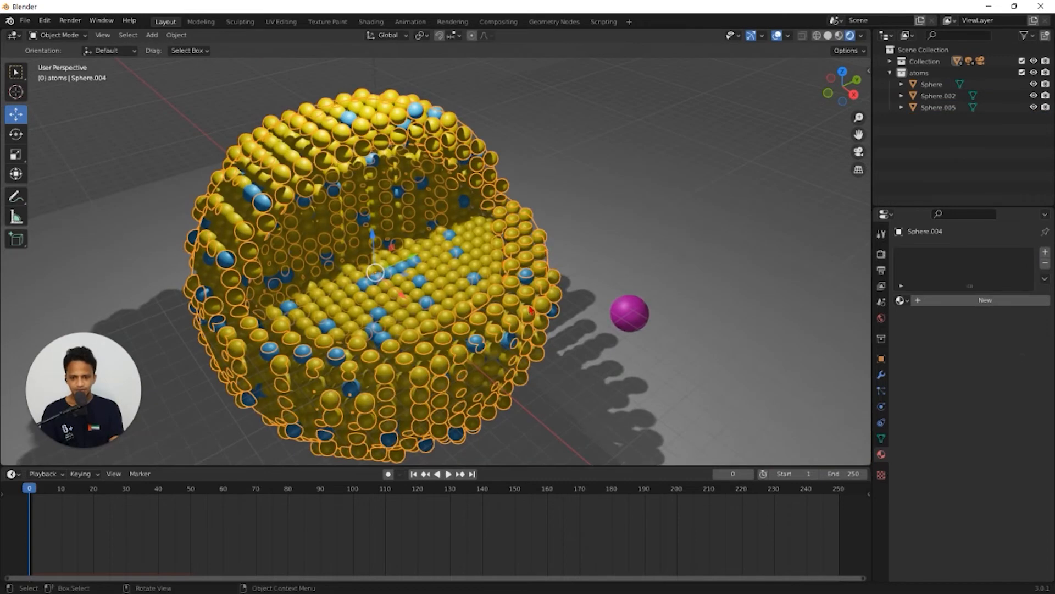
# Make Sphere.004's ParticleSettings a single-user copy, independent of the original sphere.
pyautogui.click(881, 391)
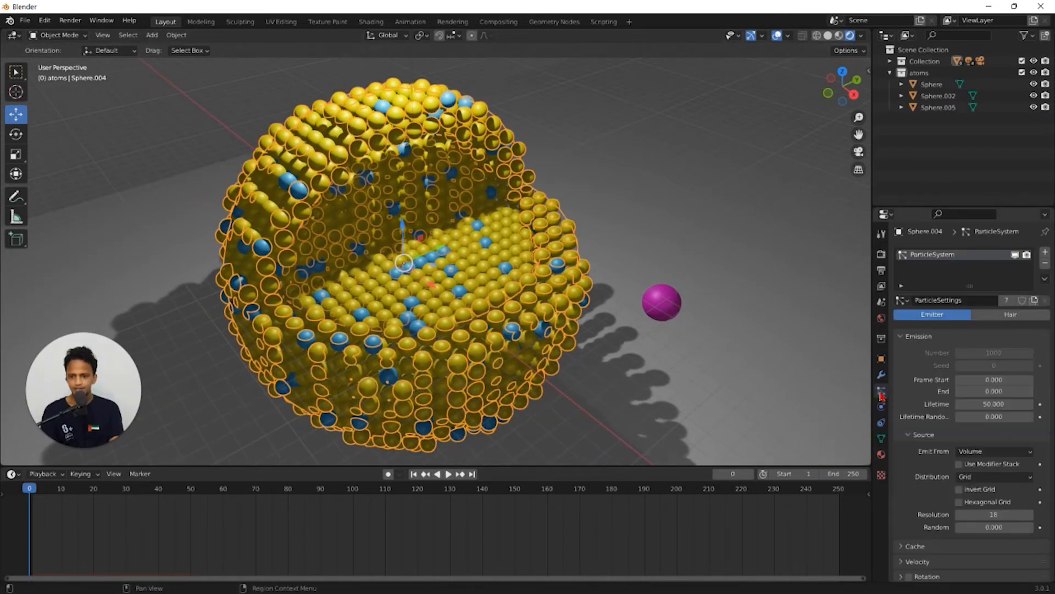
pyautogui.moveTo(639, 361)
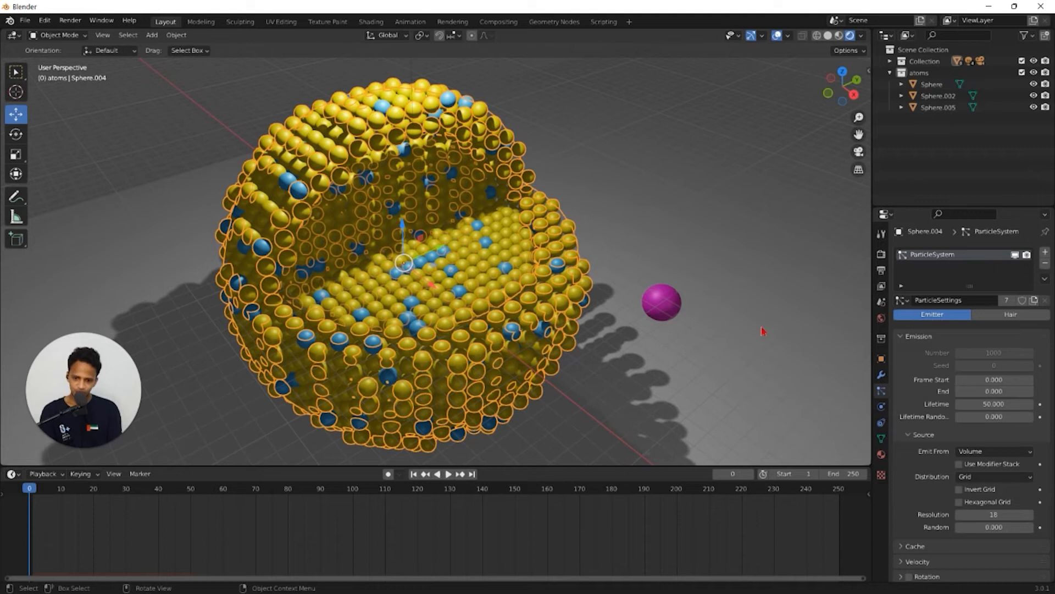
pyautogui.scroll(-3)
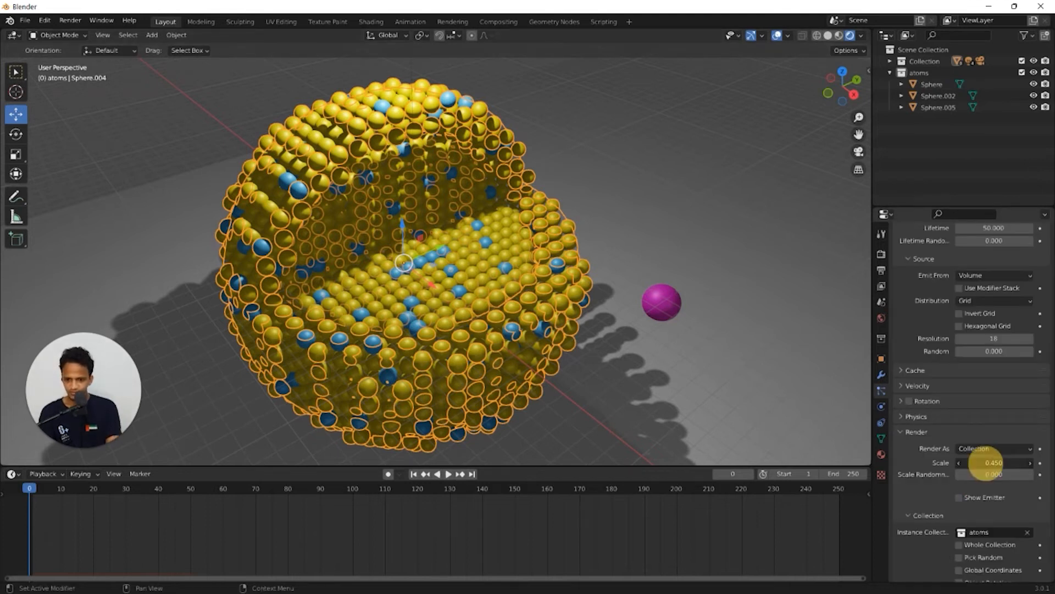
pyautogui.moveTo(970, 463); pyautogui.dragTo(1003, 463)
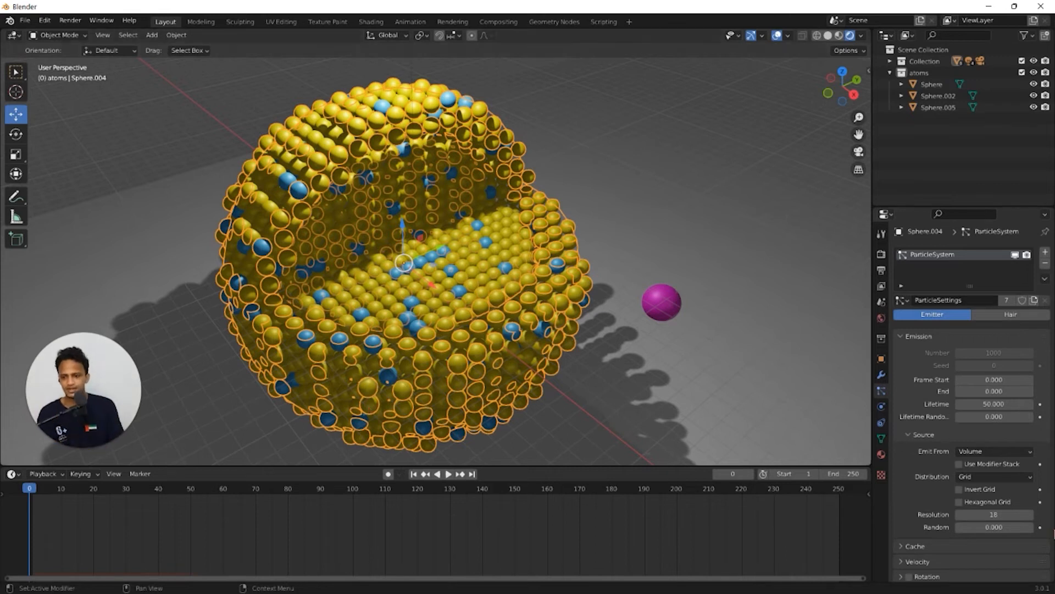
pyautogui.moveTo(1035, 301)
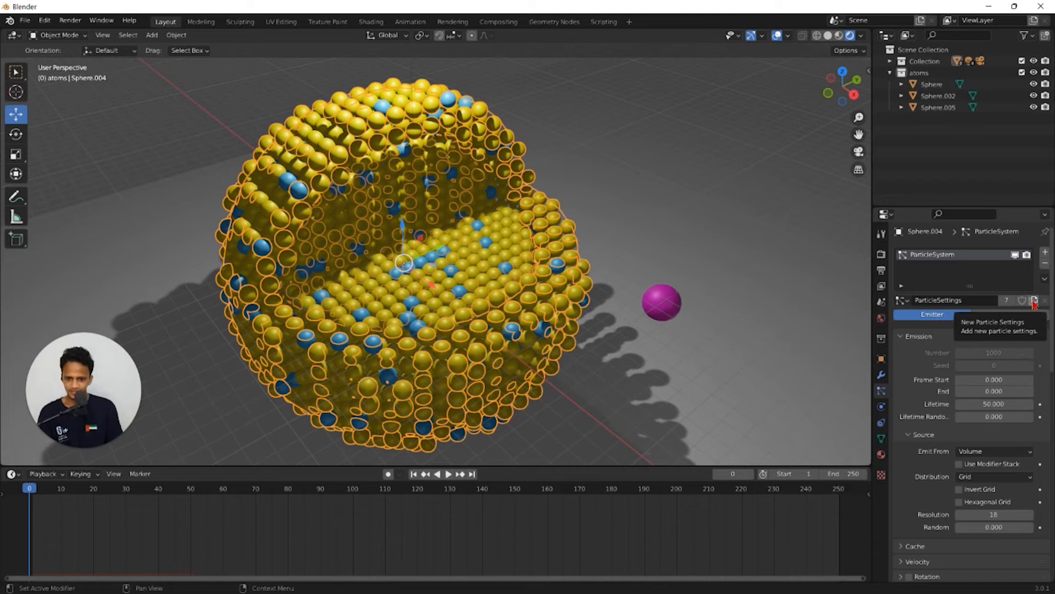
pyautogui.click(1036, 300)
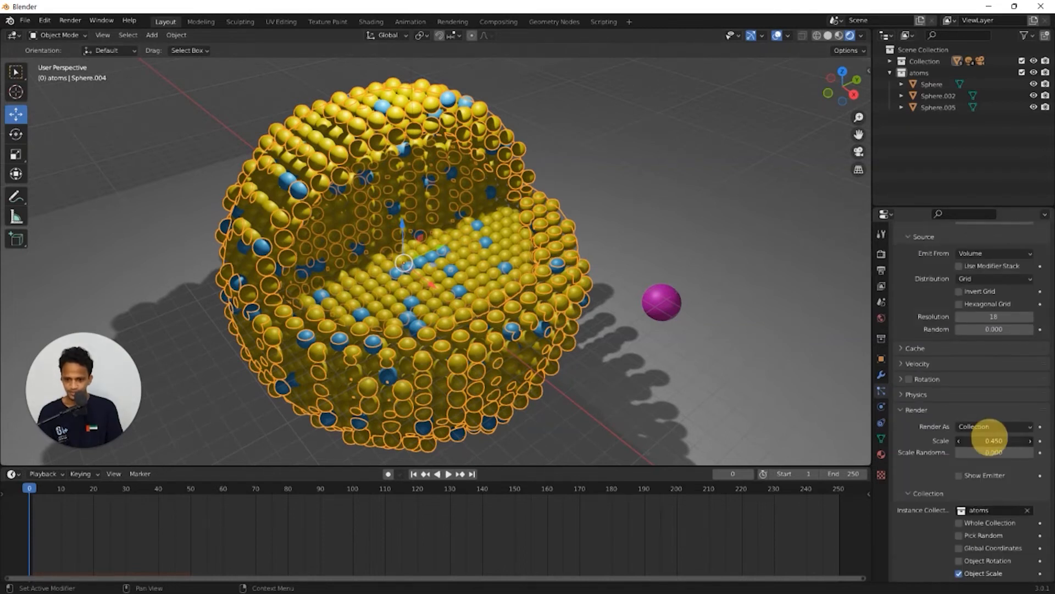
pyautogui.moveTo(976, 440); pyautogui.dragTo(995, 440)
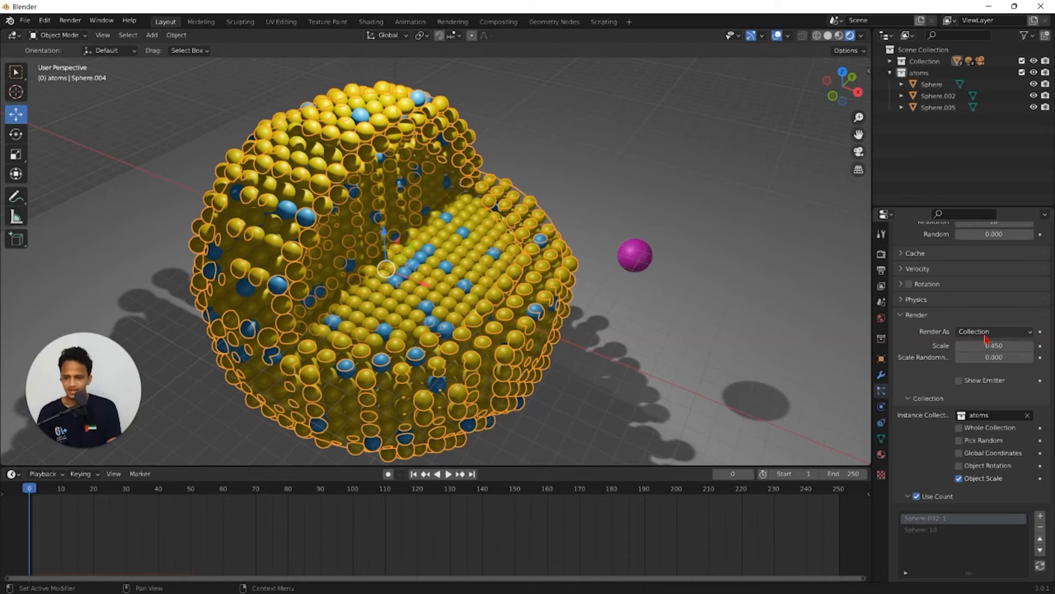
# Render the shell particles as Object instances of the magenta atom sphere.
pyautogui.click(993, 331)
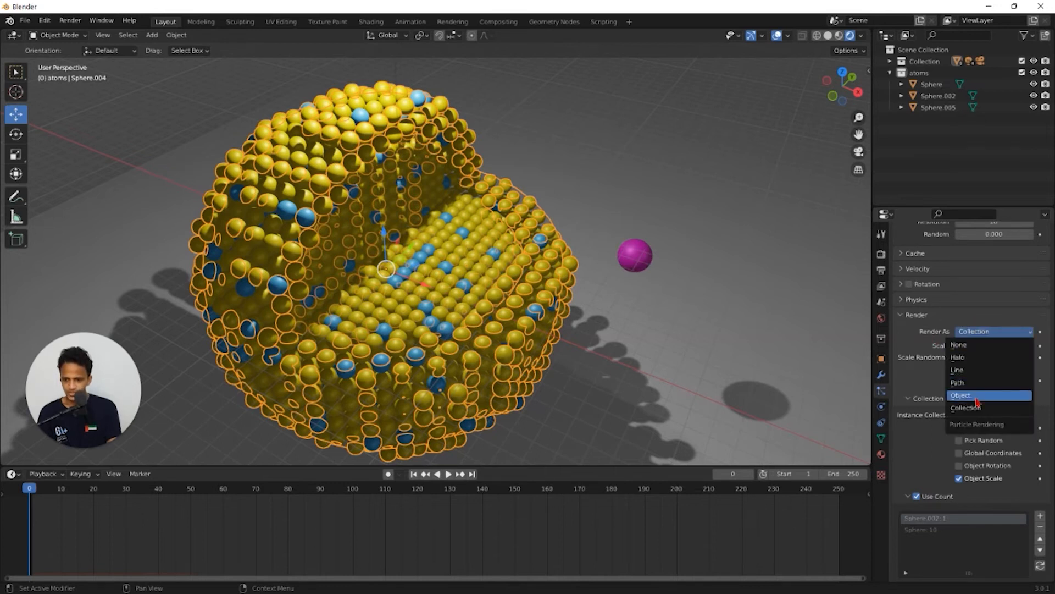
pyautogui.click(960, 395)
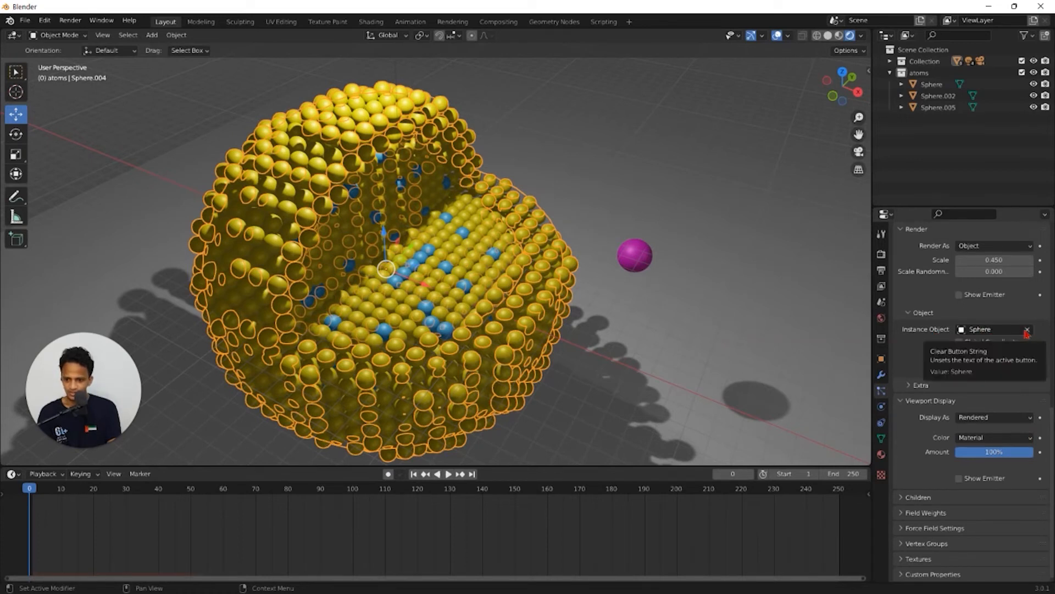
pyautogui.click(1026, 329)
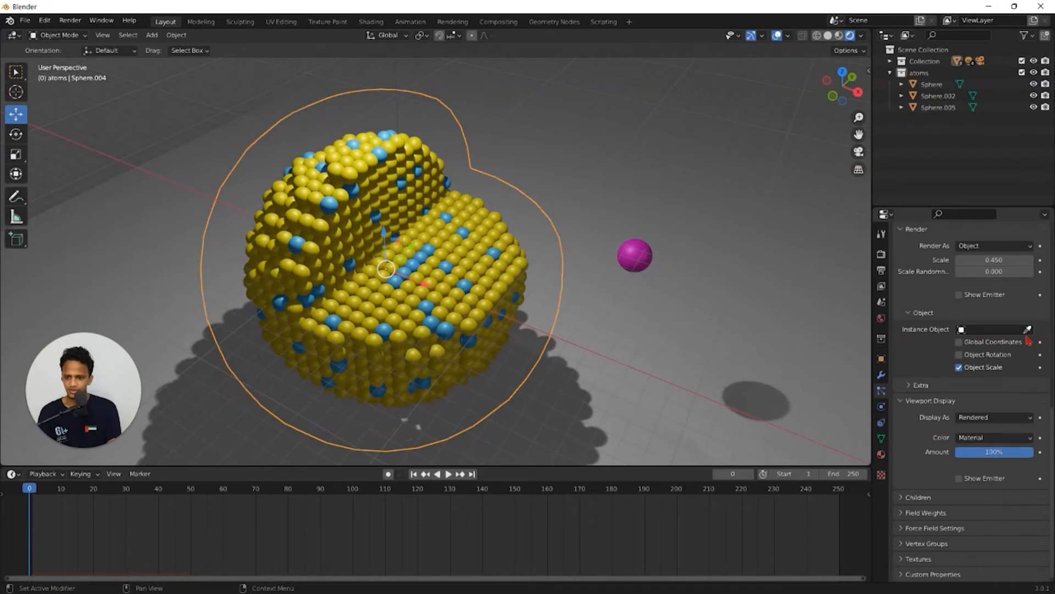
pyautogui.click(1045, 328)
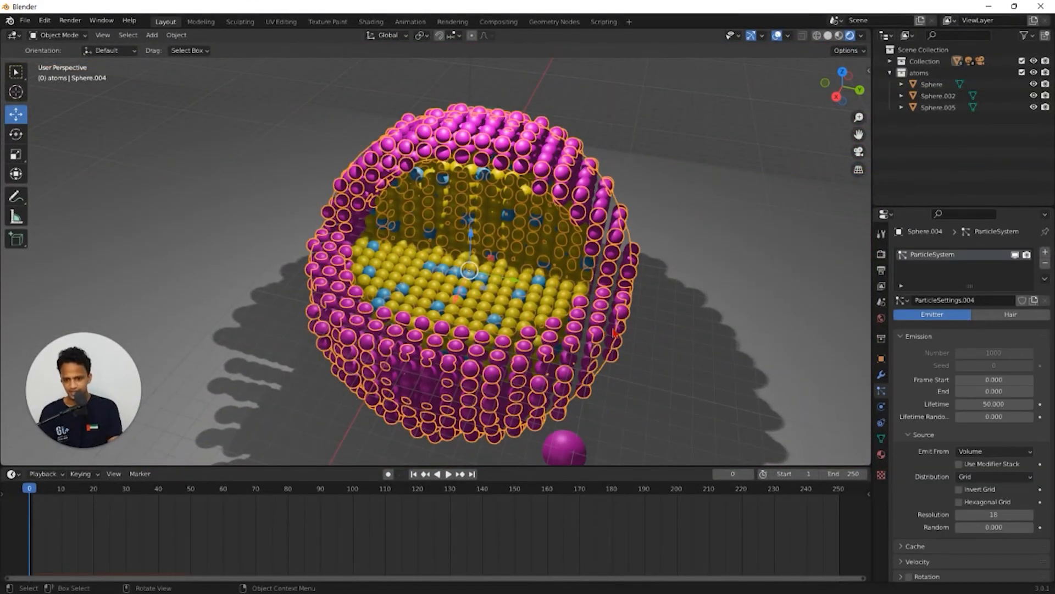
pyautogui.scroll(-3)
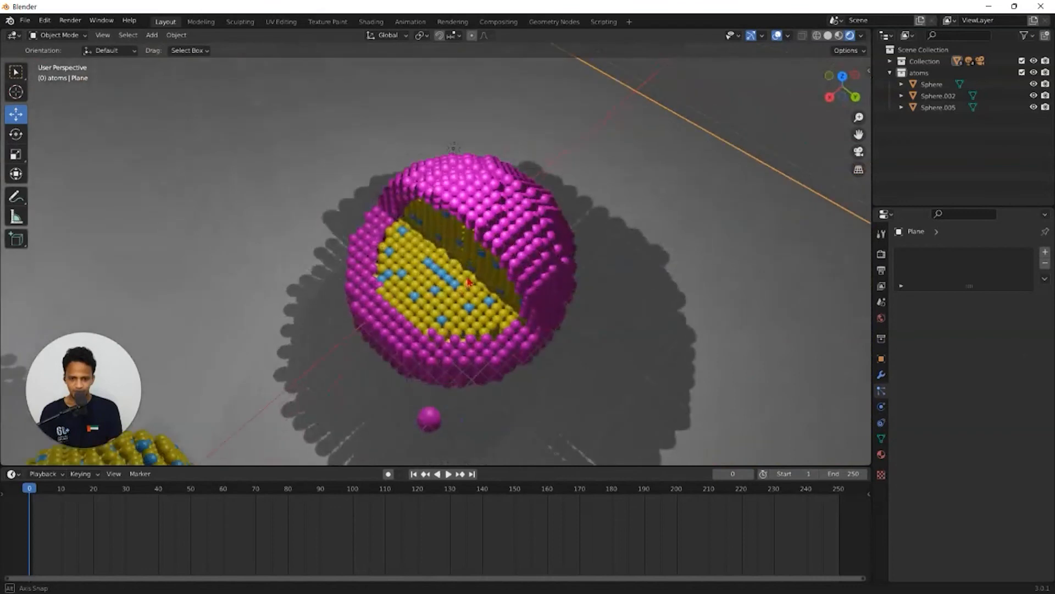
pyautogui.moveTo(457, 269); pyautogui.dragTo(580, 276)
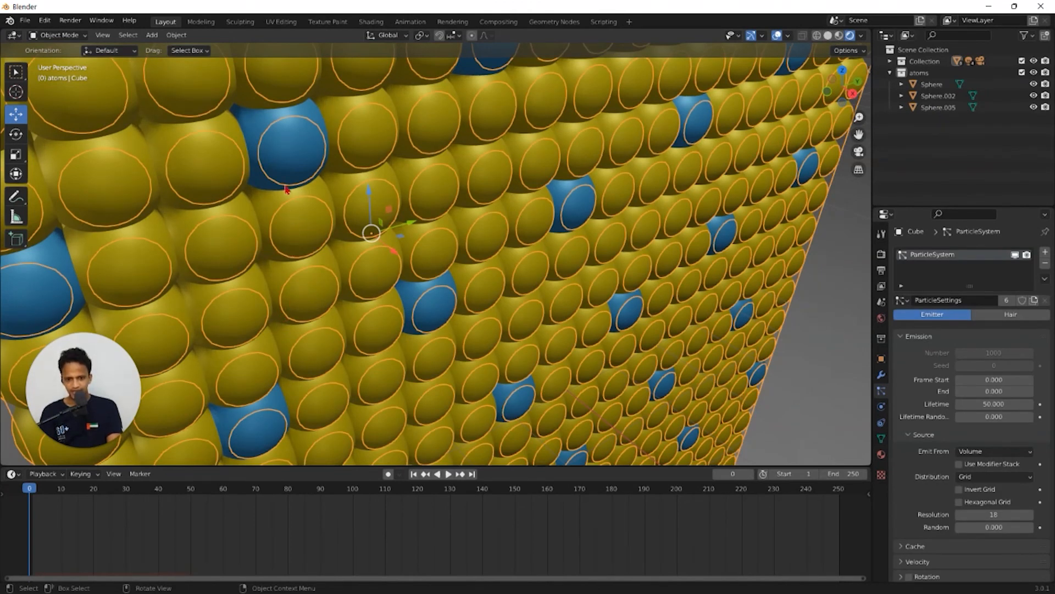
pyautogui.moveTo(356, 271)
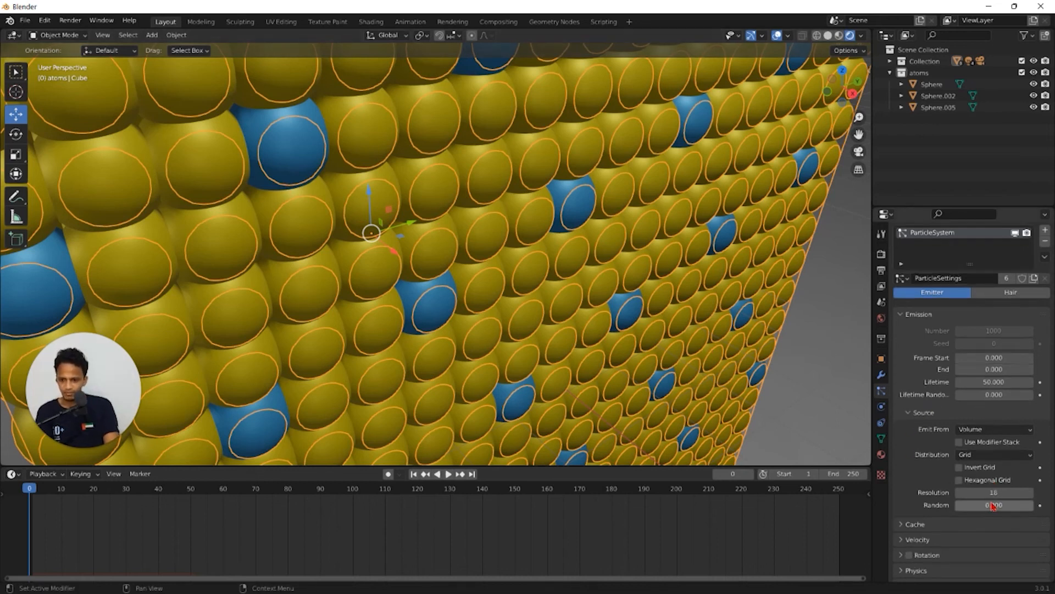
# Enable Hexagonal Grid for the Cube's particle source instead of the square grid.
pyautogui.click(961, 480)
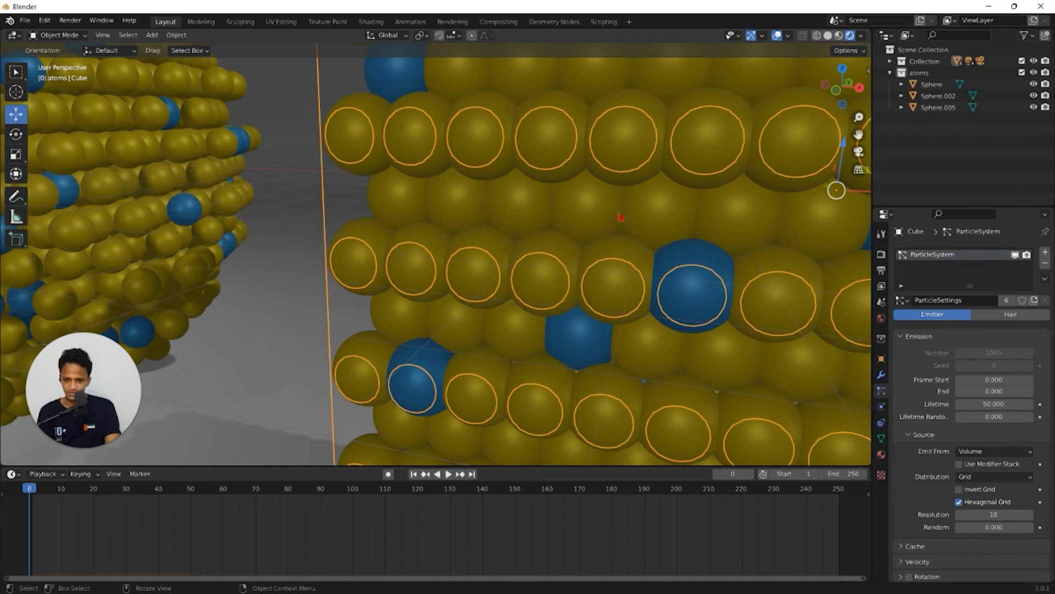
pyautogui.scroll(-3)
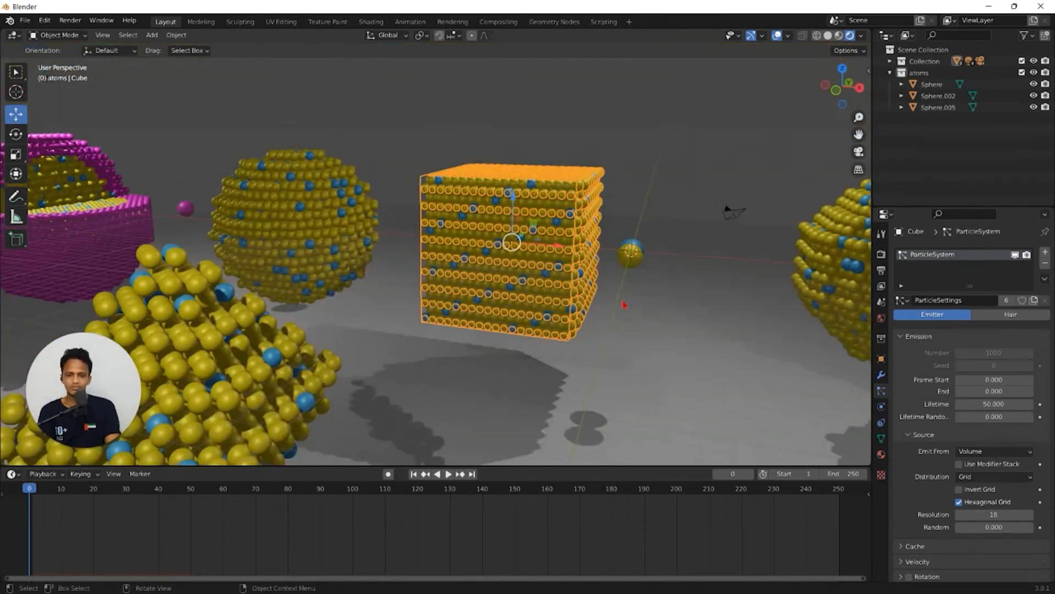